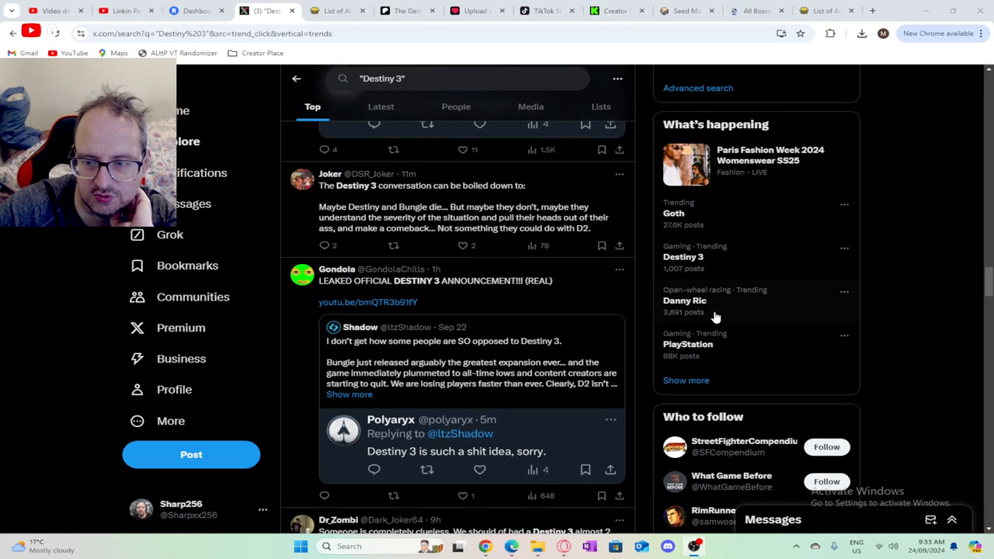
mouse_move(699, 344)
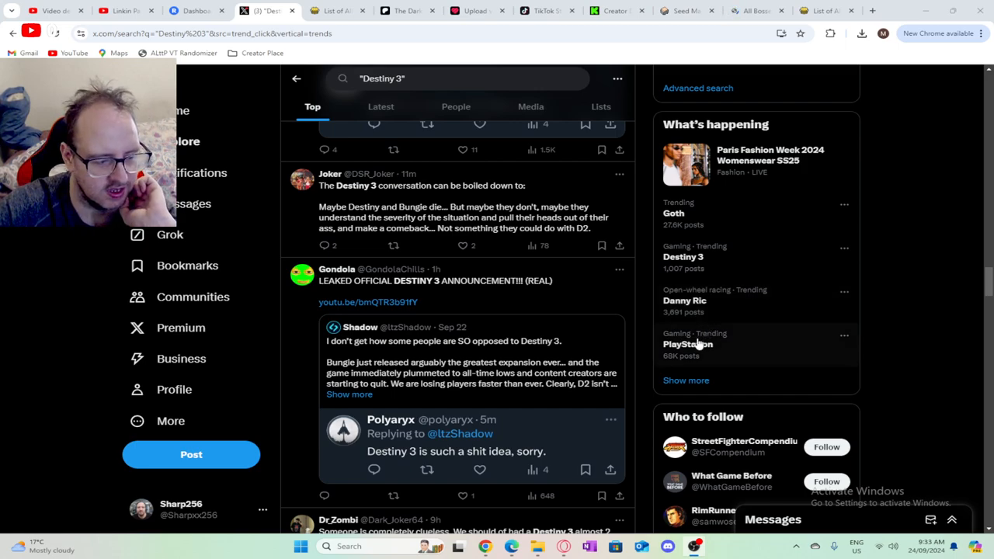
Step: Leave the Destiny 3 results via the PlayStation trend to reach the State of Play post
left_click(687, 344)
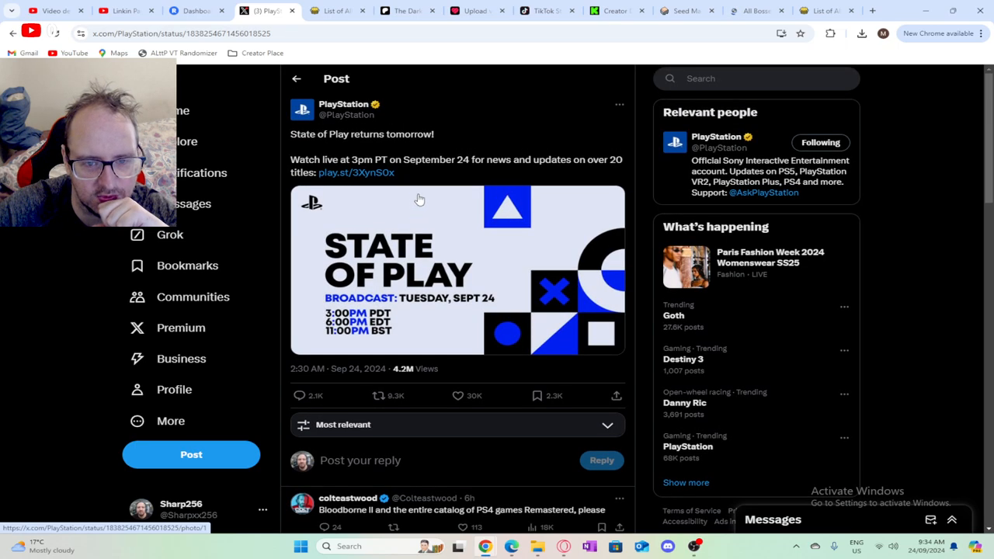
mouse_move(354, 160)
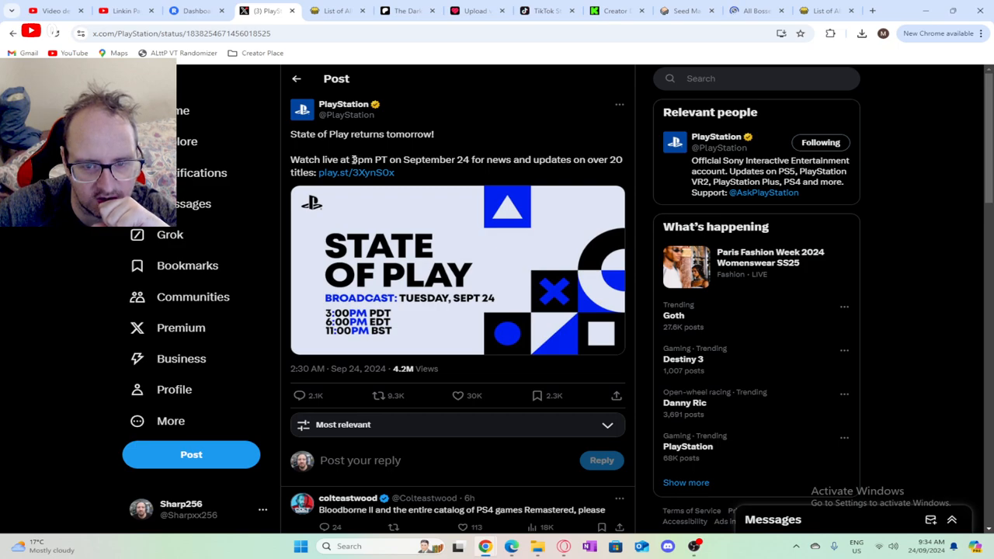
Step: Select '3pm PT' in the State of Play post and bring up its copy menu
double_click(362, 159)
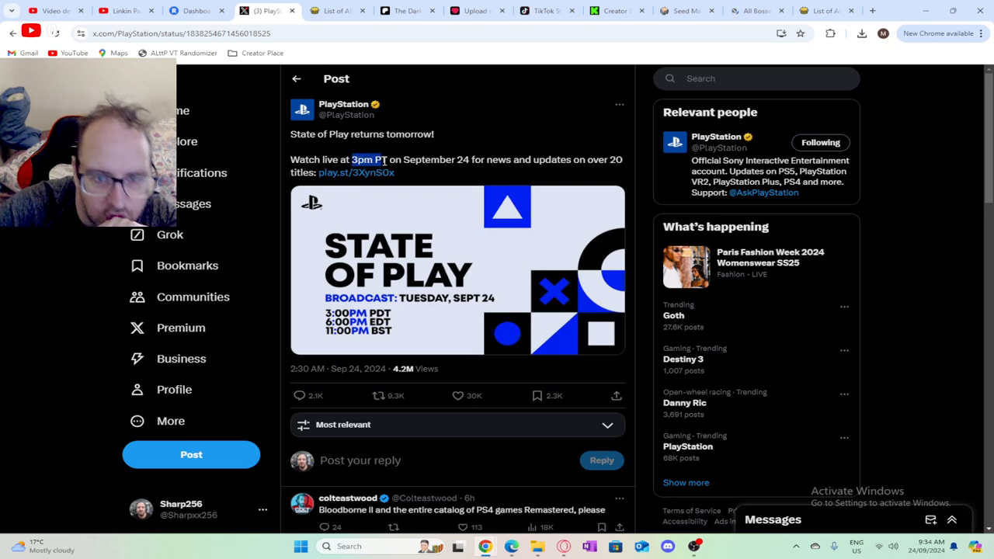
right_click(364, 159)
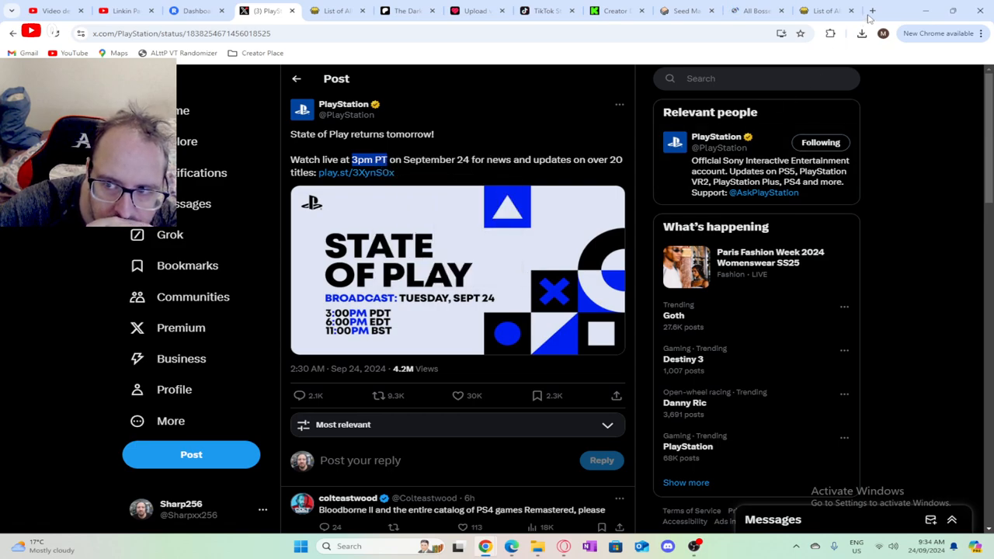
Step: Search Google in a new tab for '3pm PT to aest' to get the AEST time
left_click(871, 10)
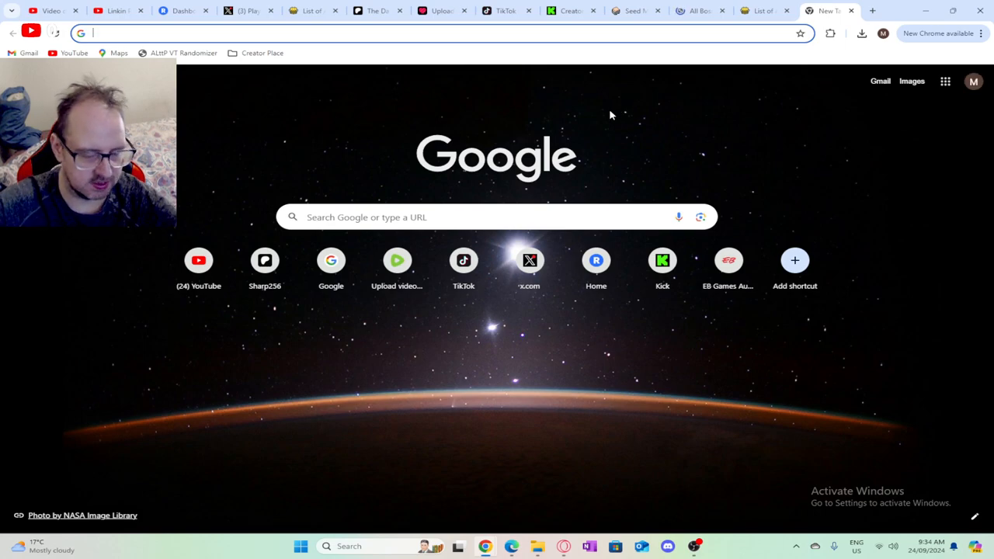
left_click(482, 217)
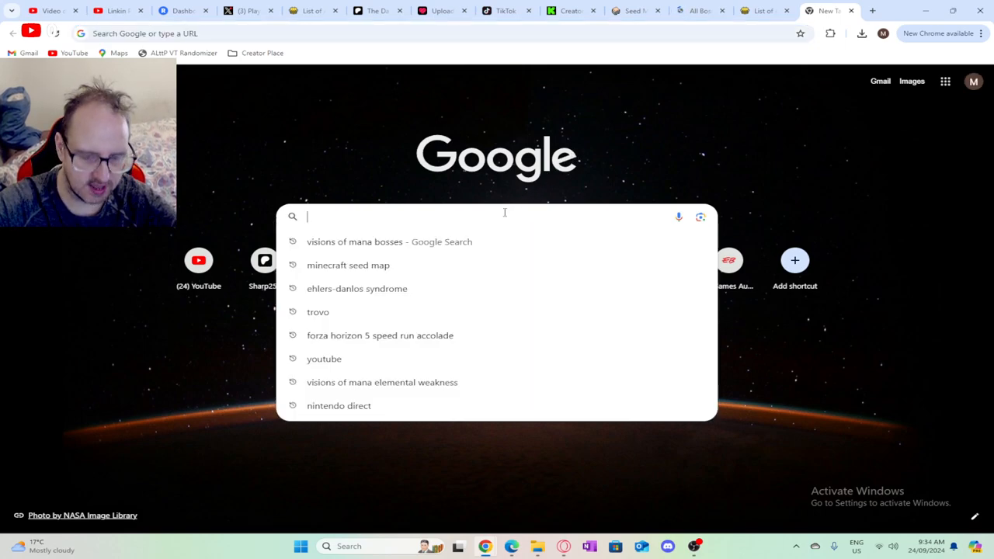
type("3pm PT to aest")
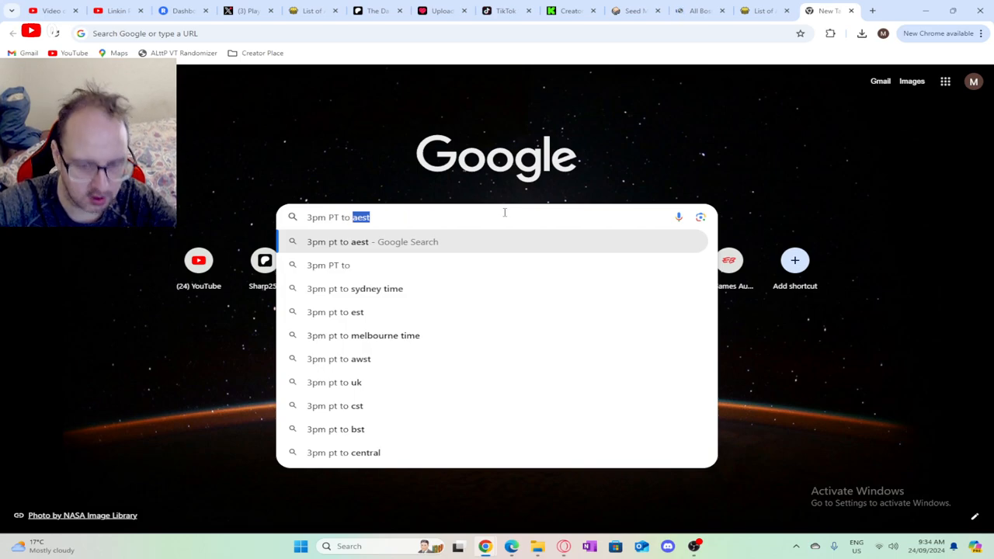
left_click(372, 241)
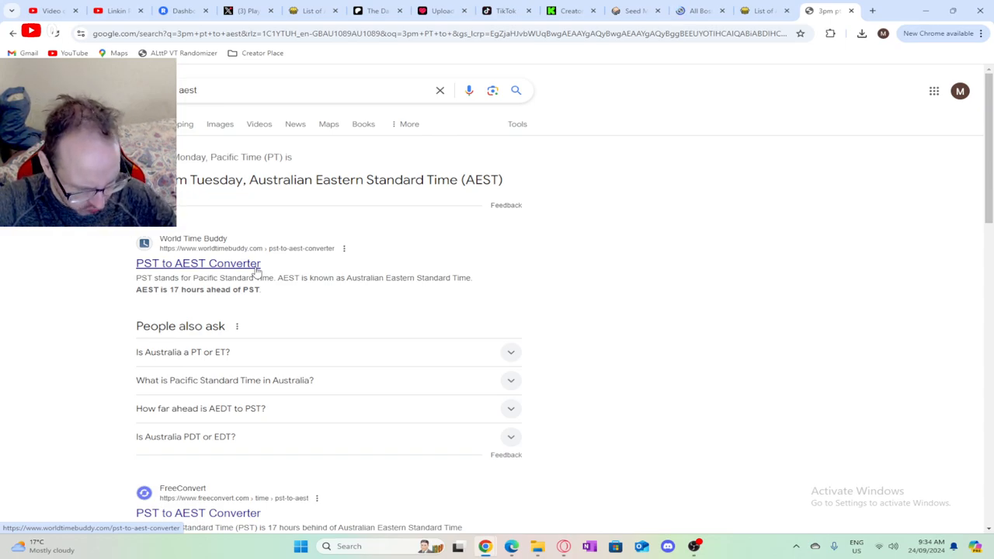
mouse_move(305, 266)
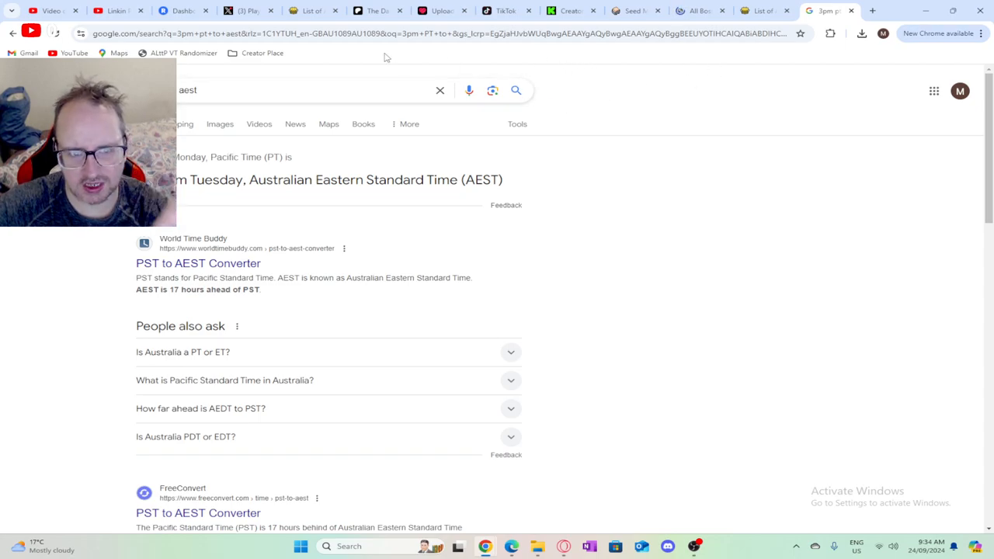
Step: Switch back to the State of Play post on X and scroll to its replies
left_click(247, 10)
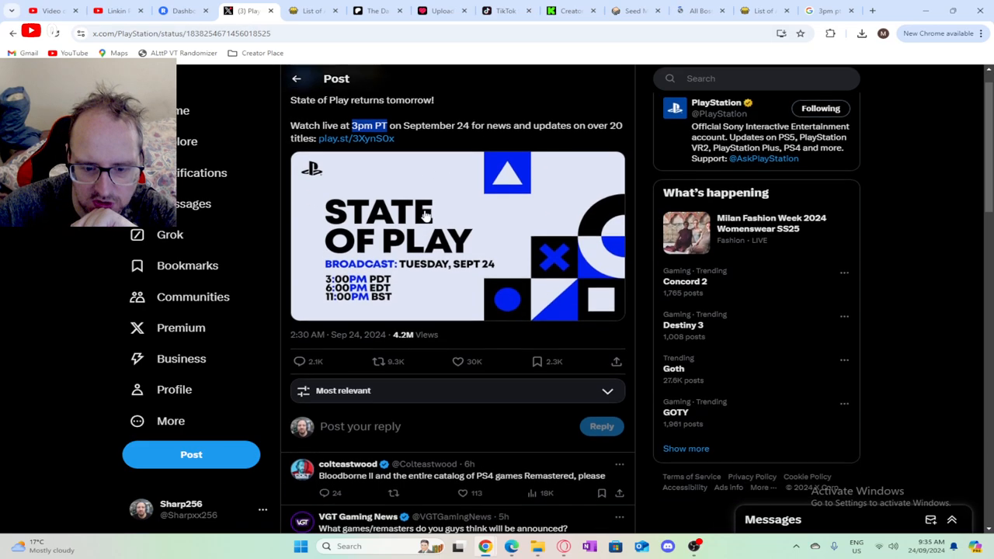
scroll("down", 3)
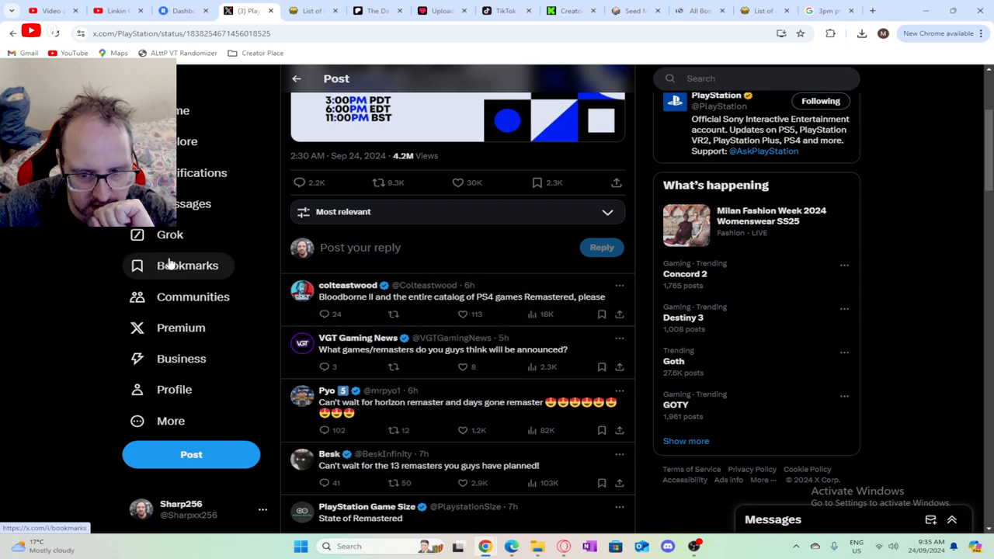
Step: Scroll to replies requesting Ghost of Tsushima 2, Bloodborne 2 and Resident Evil 9
scroll("down", 3)
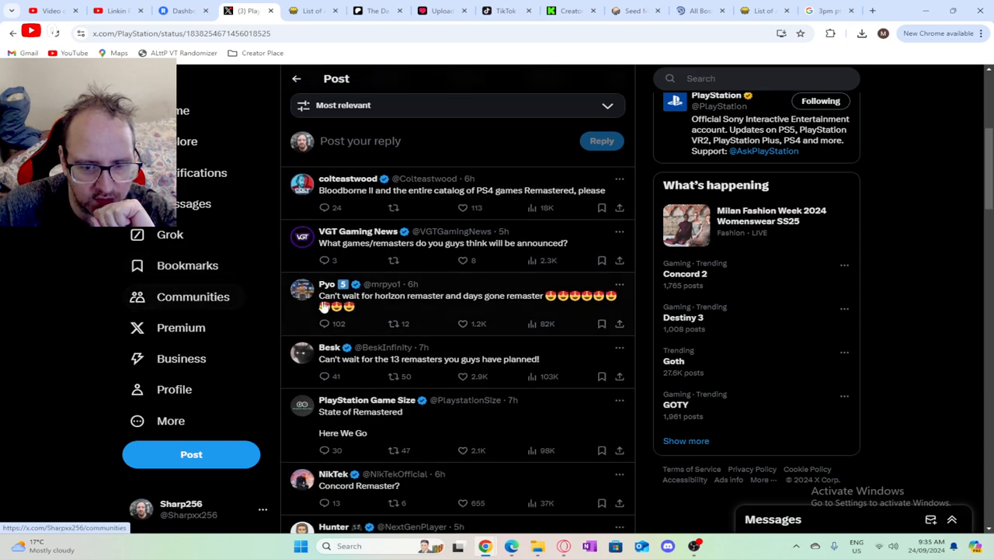
mouse_move(504, 309)
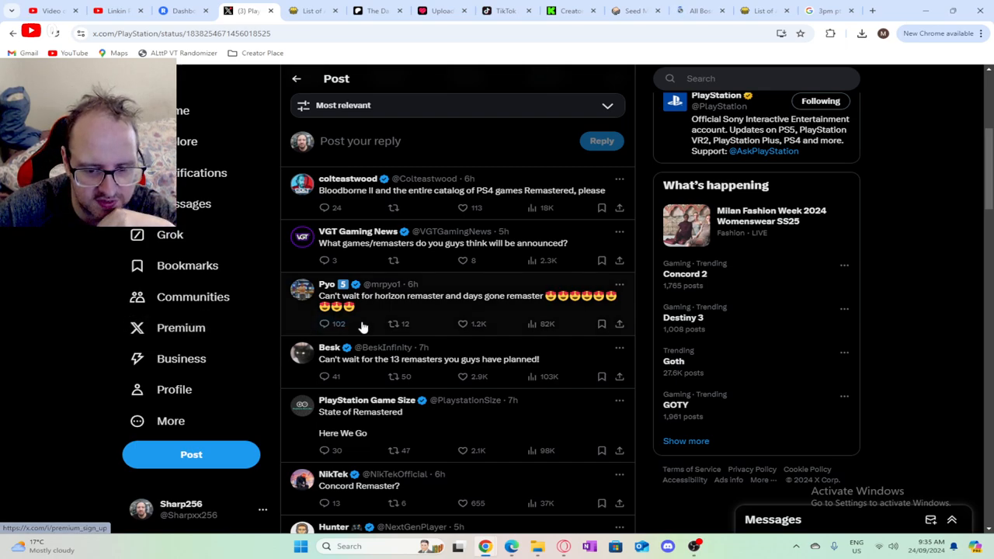
scroll("down", 3)
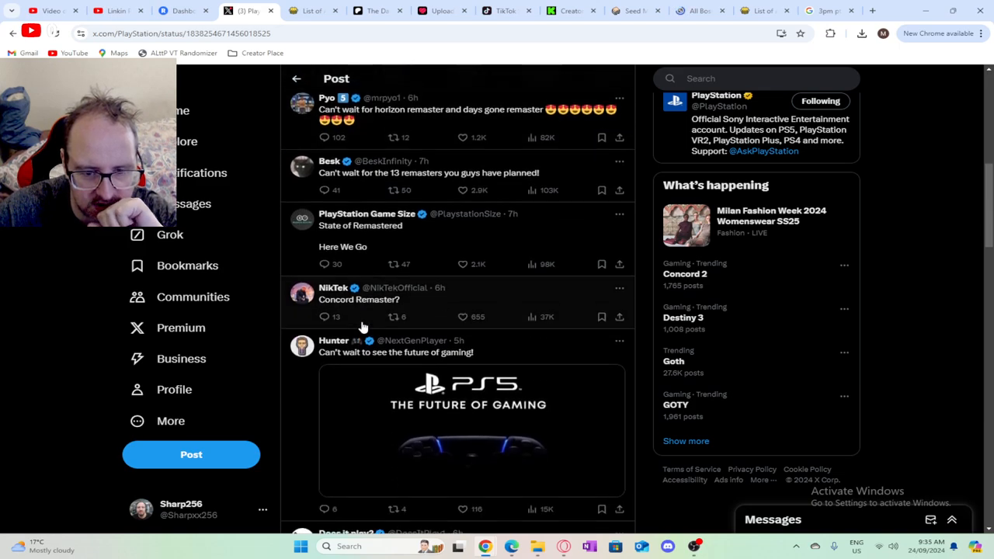
scroll("down", 3)
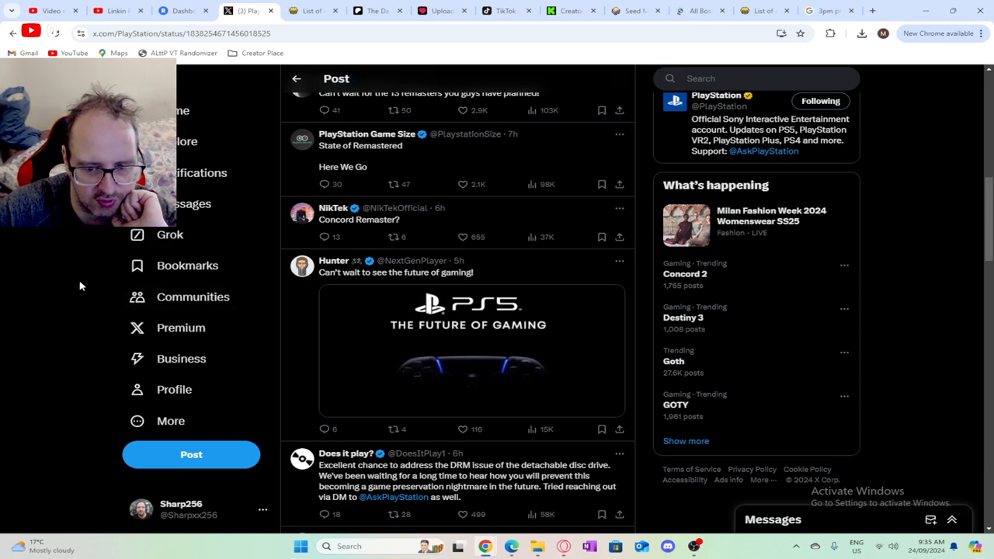
scroll("down", 3)
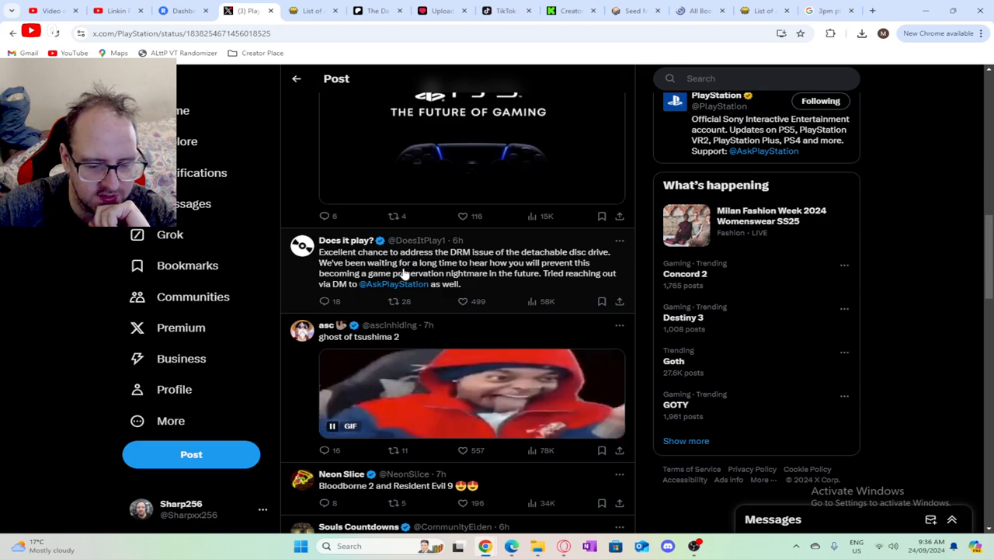
scroll("down", 3)
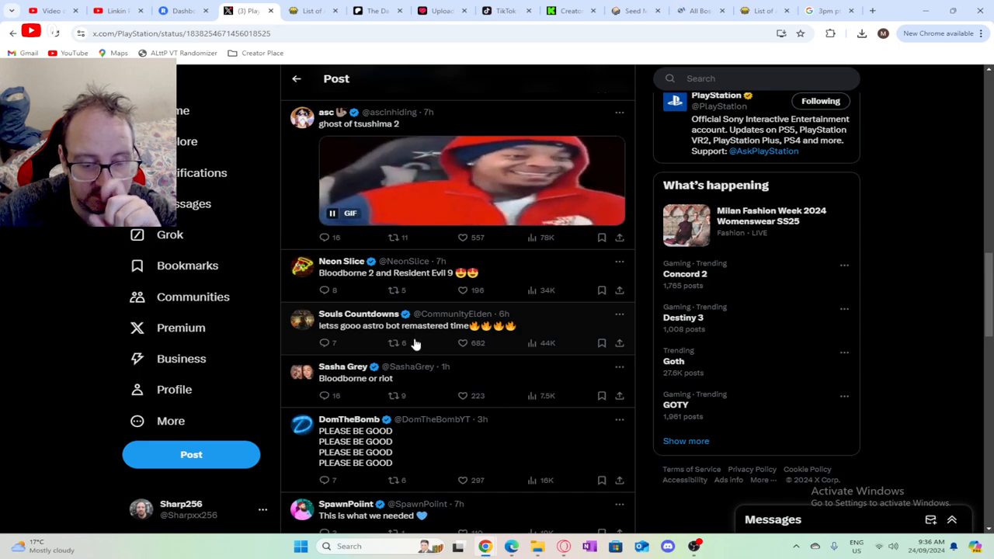
Step: Scroll on to replies mentioning Wolverine, The Last of Us Part 3, Spider-Man and Starfield
scroll("down", 3)
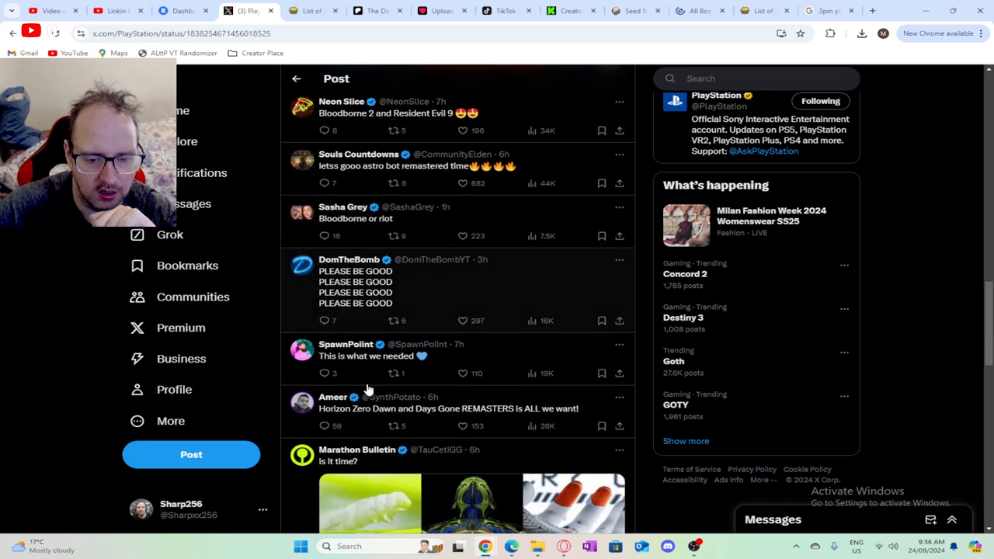
scroll("down", 3)
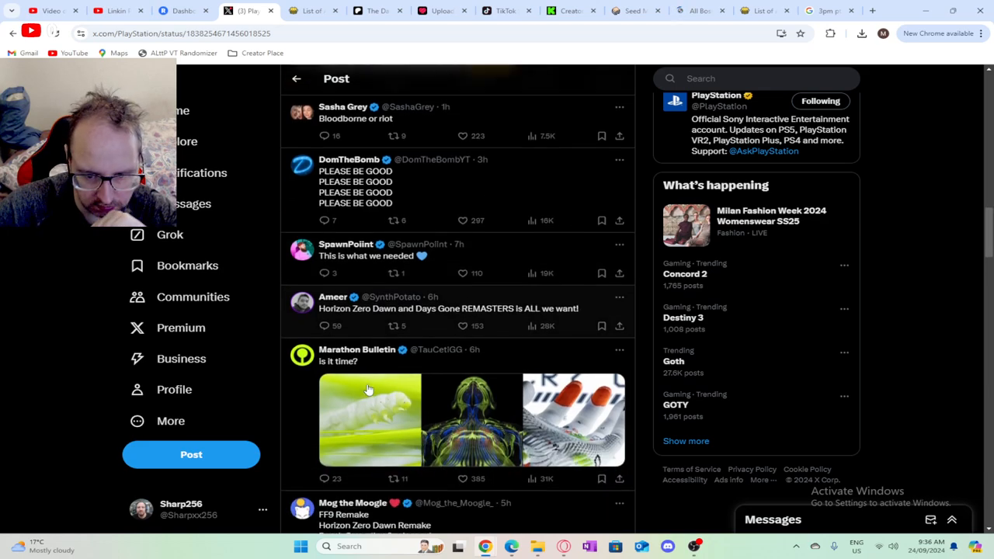
scroll("down", 3)
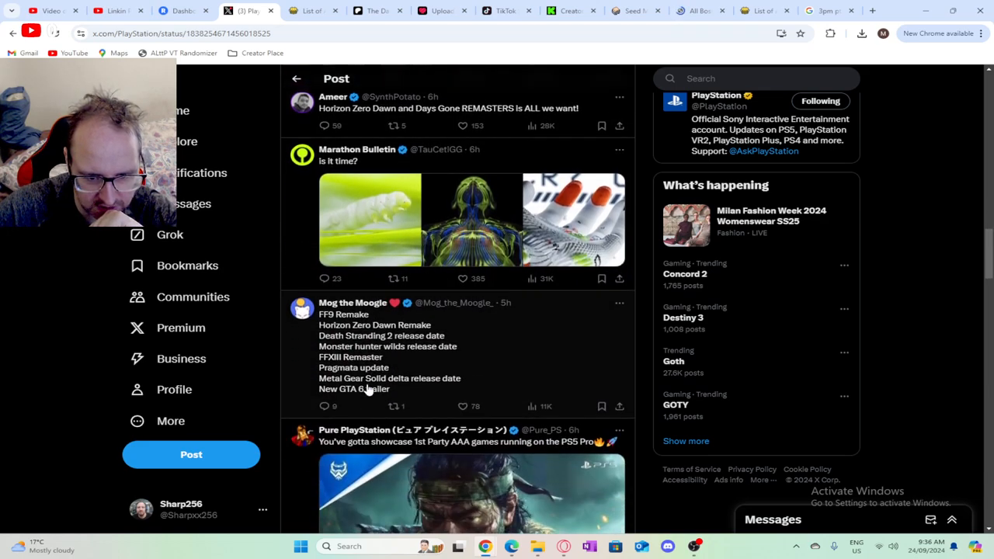
scroll("down", 3)
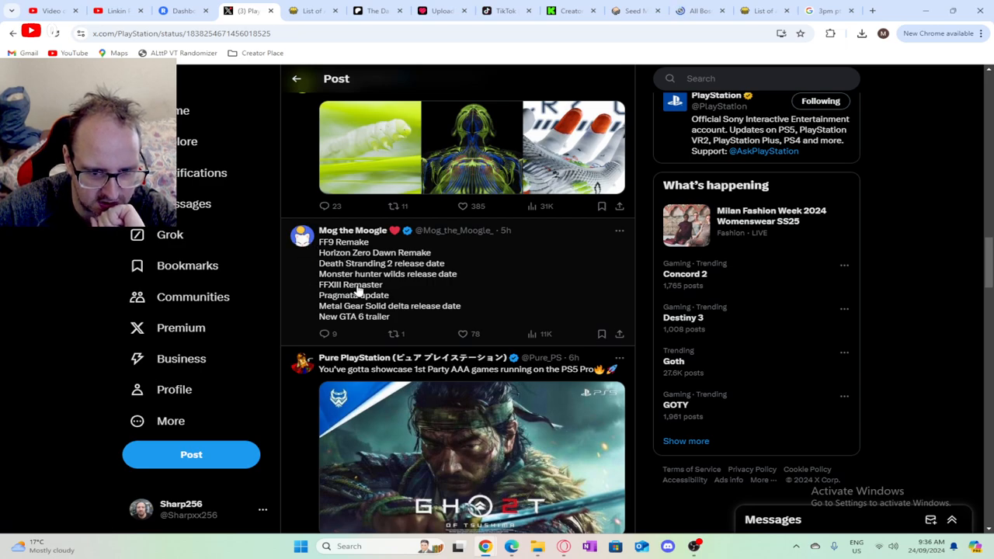
mouse_move(400, 317)
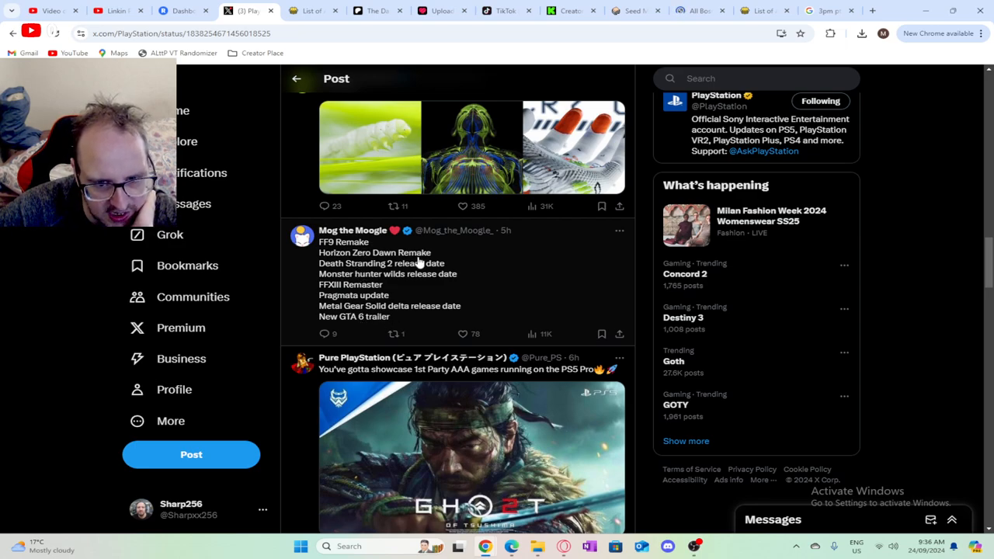
mouse_move(407, 313)
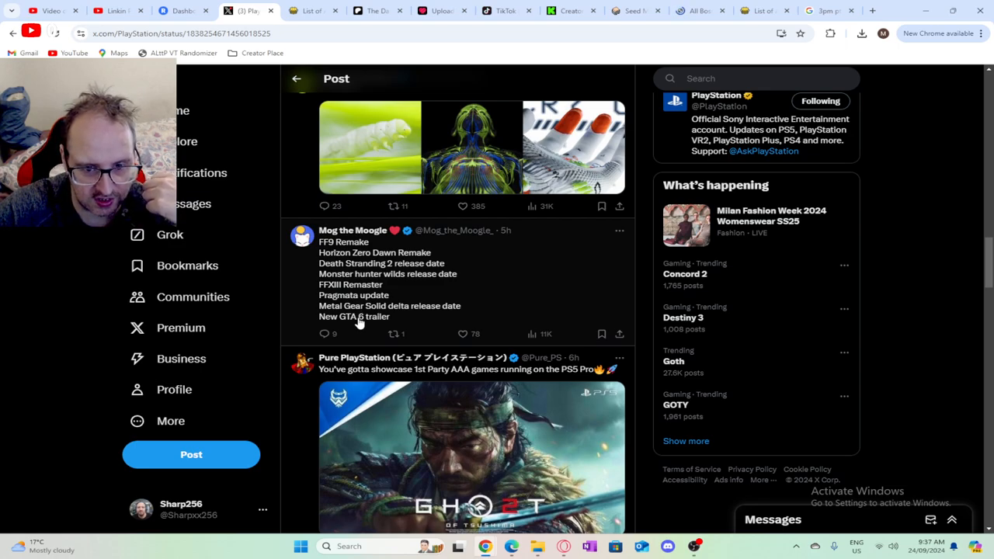
mouse_move(351, 284)
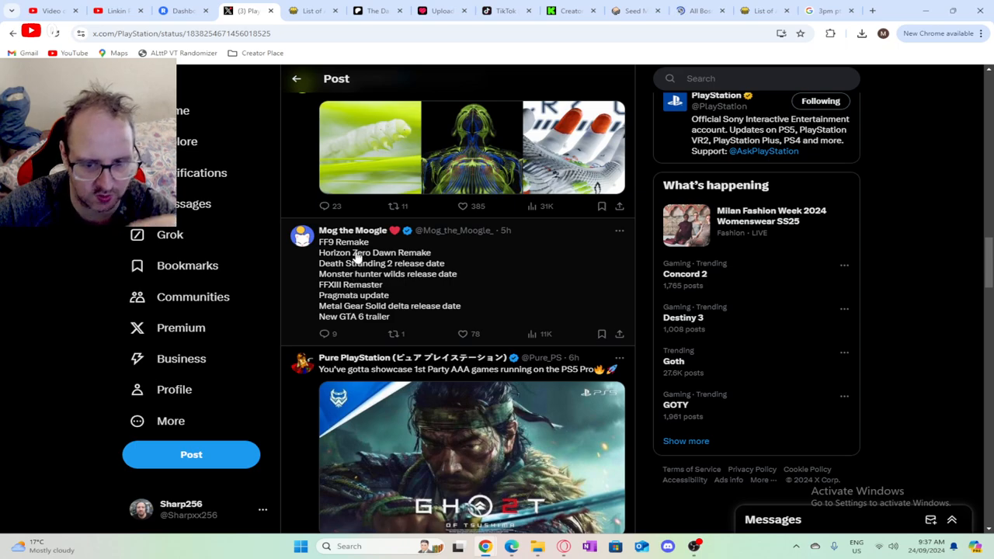
mouse_move(403, 288)
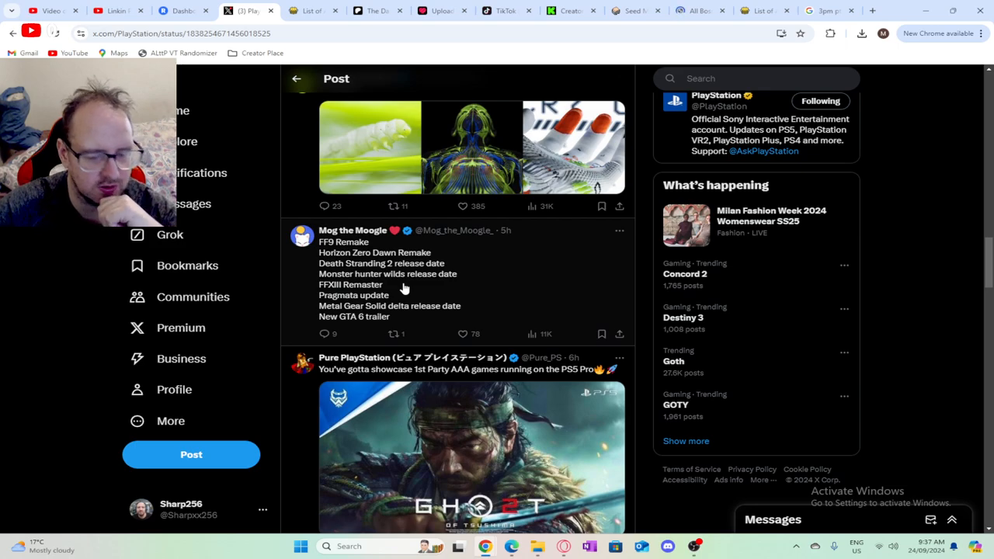
mouse_move(422, 253)
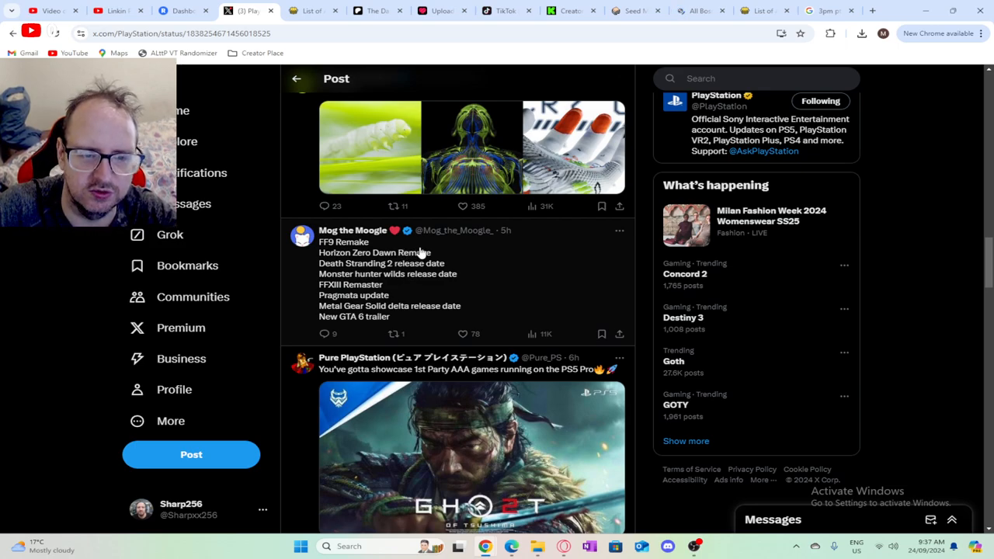
scroll("down", 3)
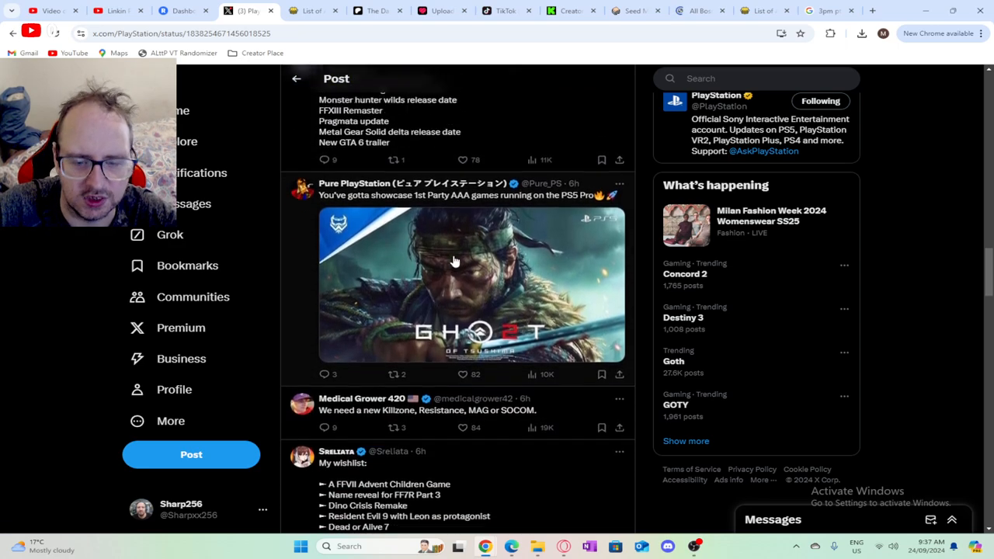
scroll("down", 3)
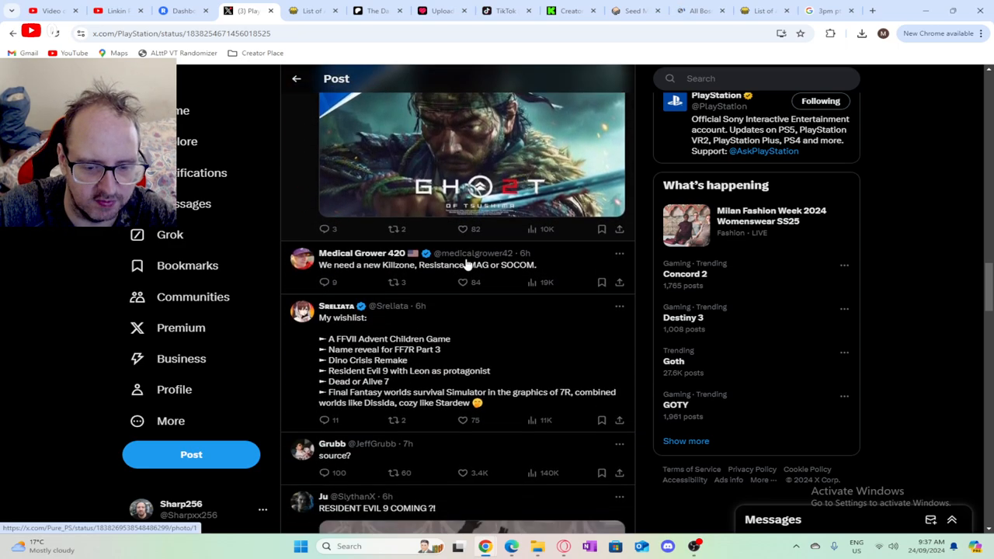
scroll("down", 3)
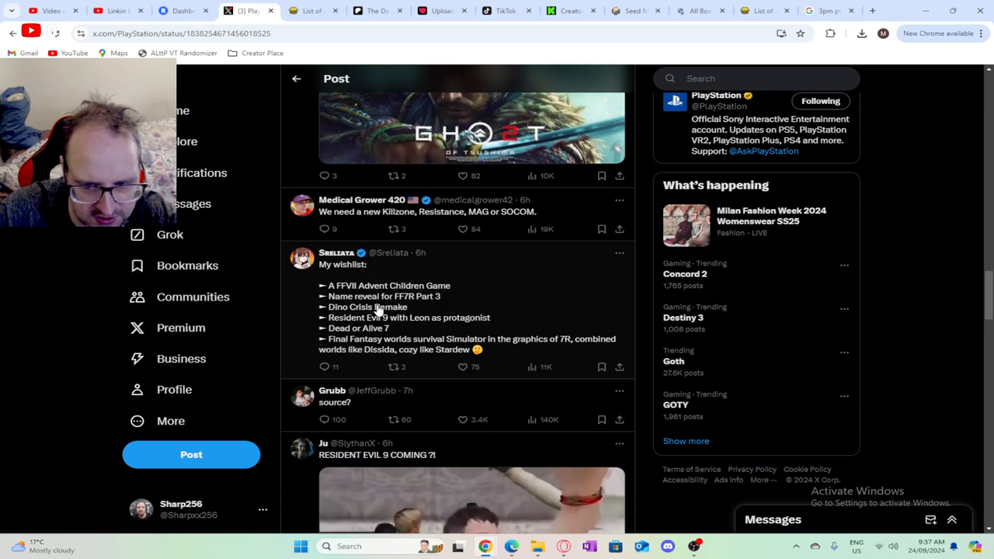
scroll("down", 3)
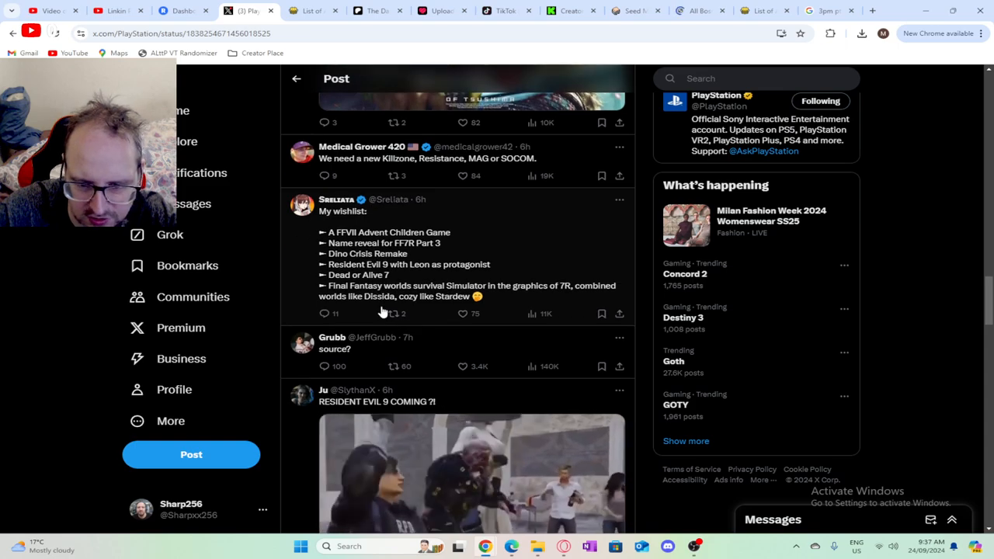
scroll("down", 3)
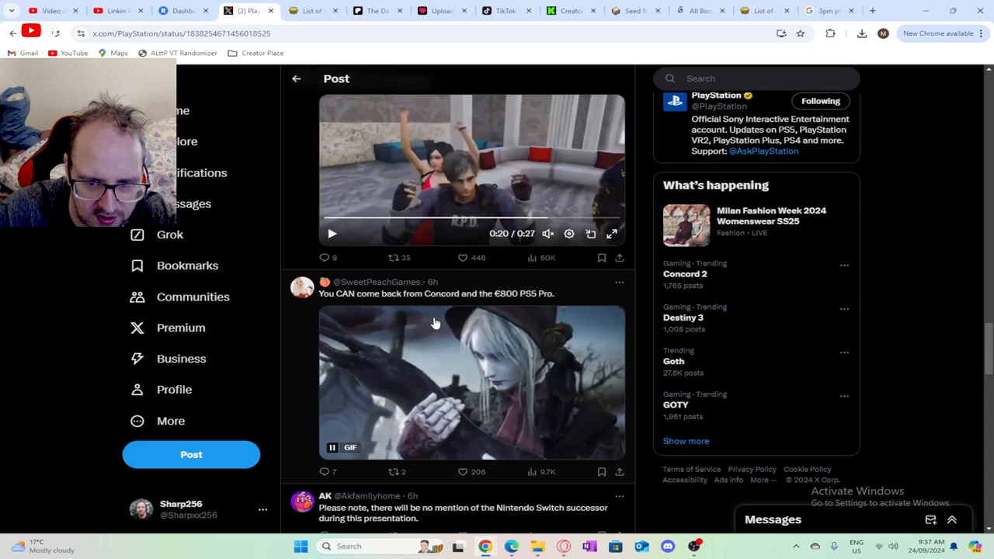
scroll("down", 3)
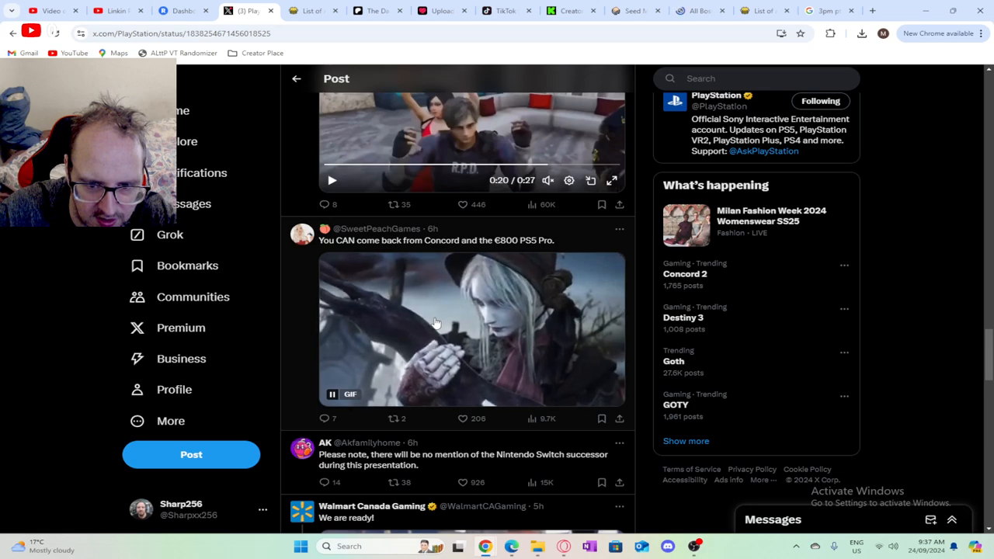
scroll("down", 3)
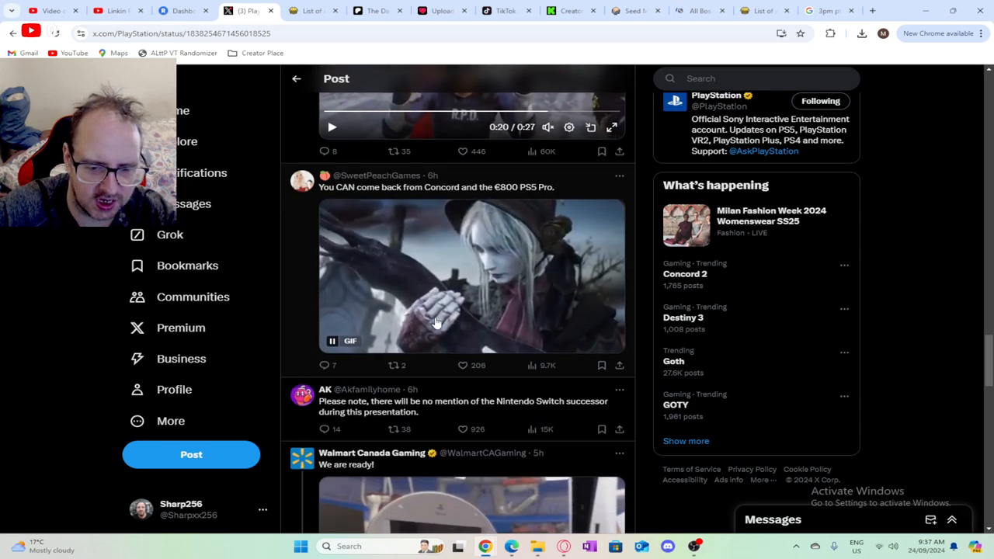
scroll("down", 3)
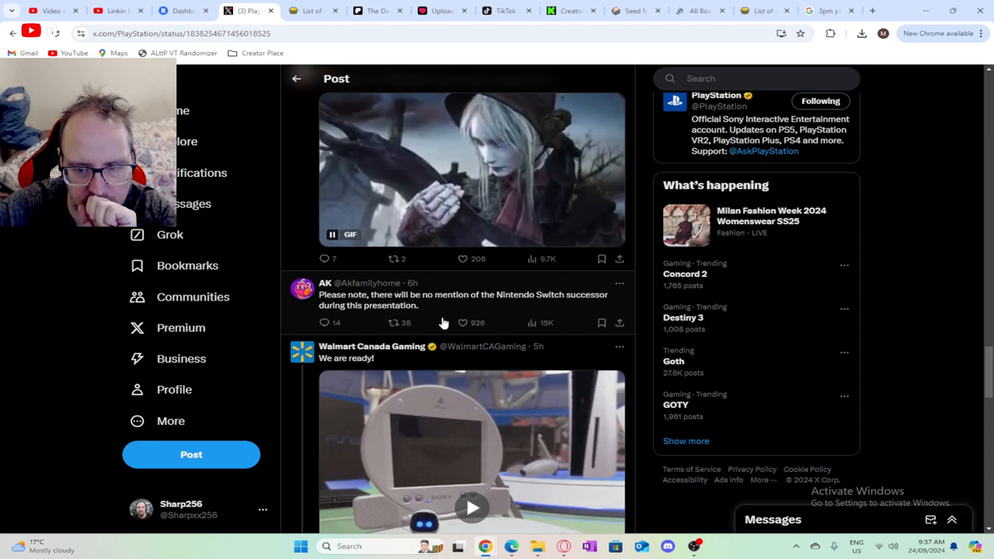
scroll("down", 3)
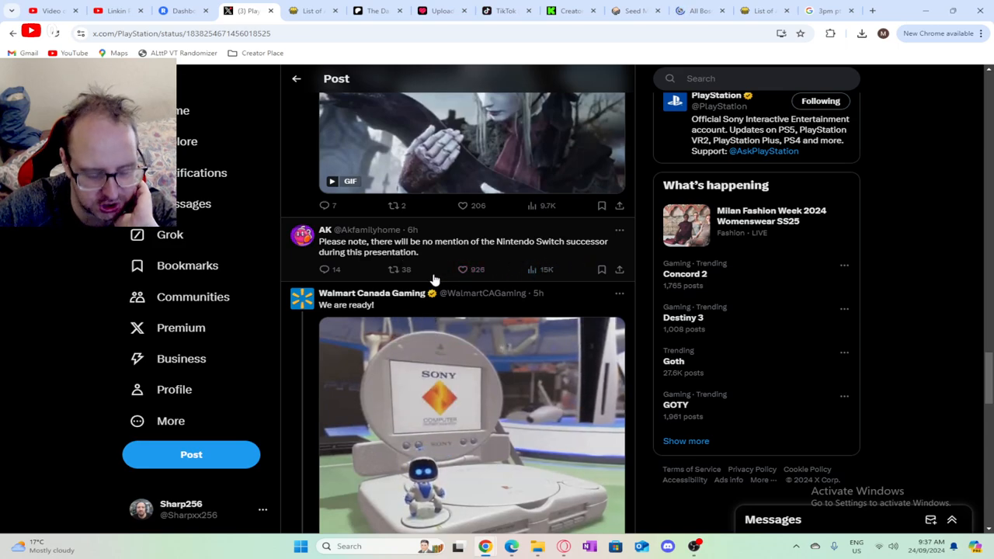
scroll("down", 3)
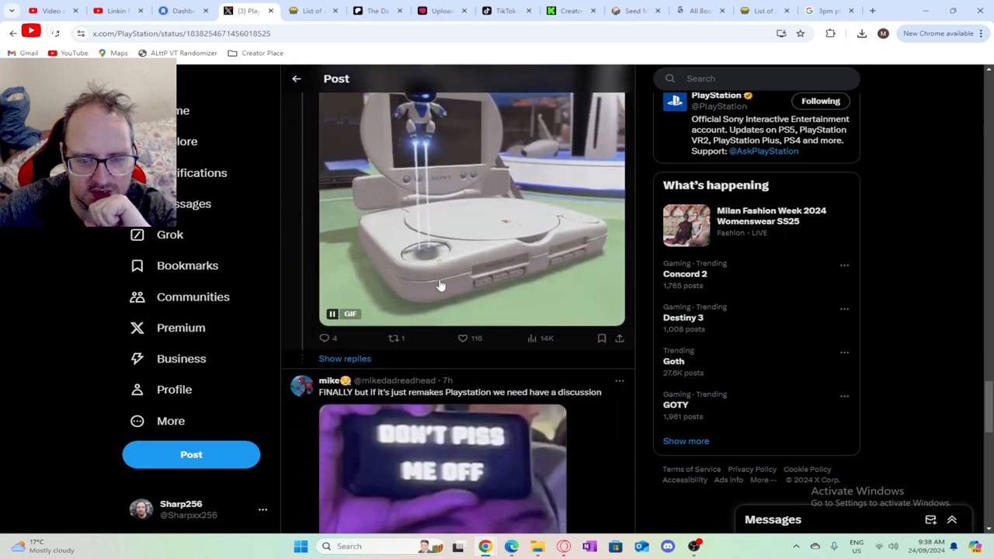
scroll("down", 3)
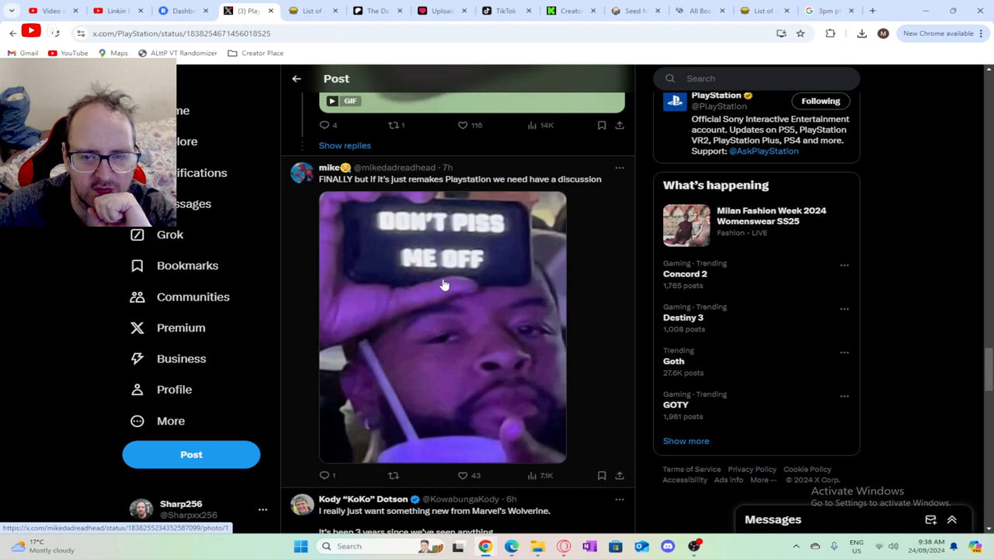
scroll("down", 3)
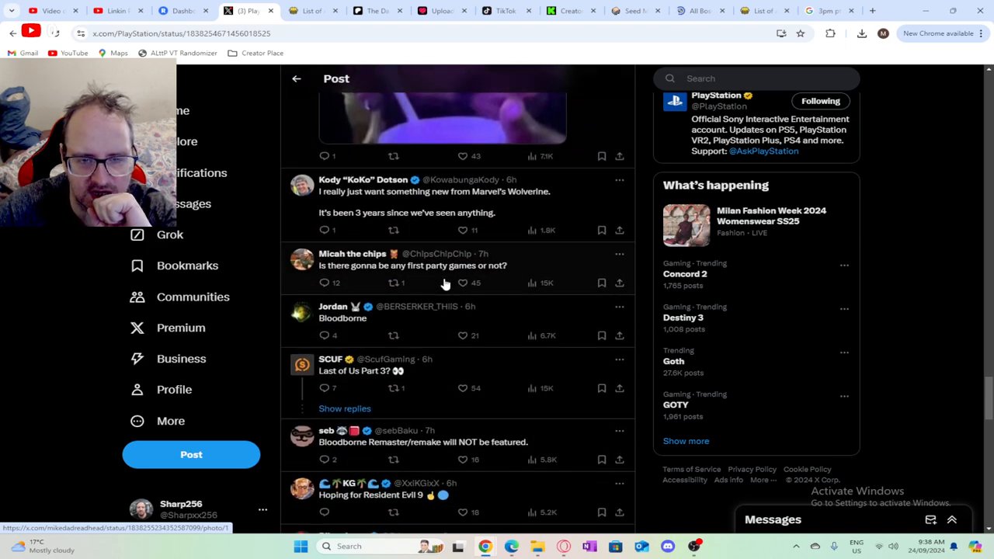
scroll("down", 3)
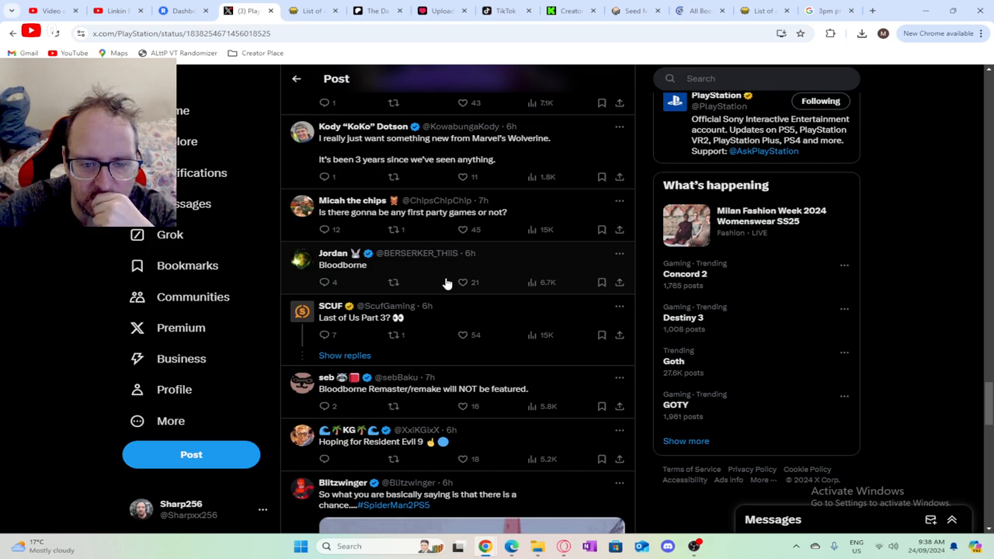
scroll("down", 3)
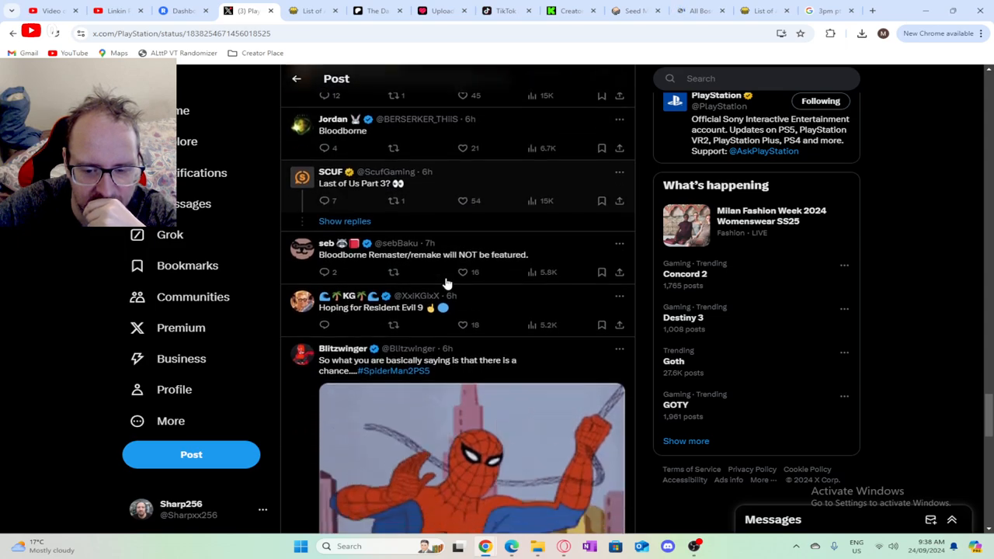
scroll("down", 3)
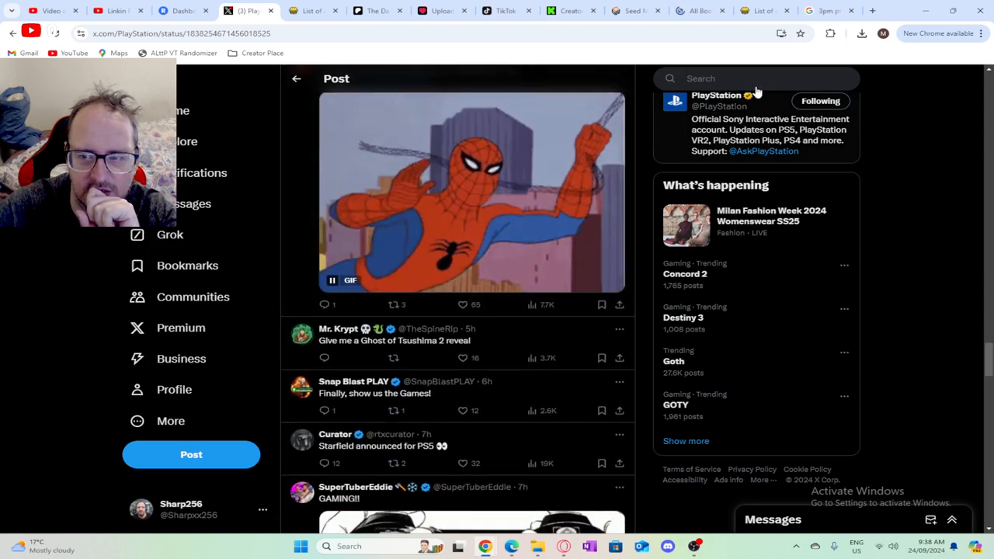
Step: Load youtube.com in a new browser tab
left_click(872, 10)
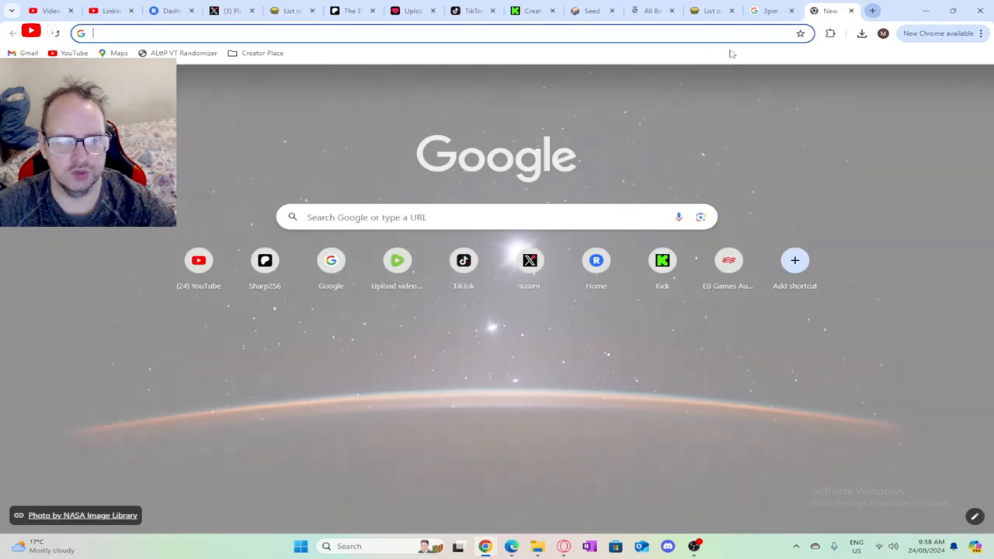
type("youtube.com")
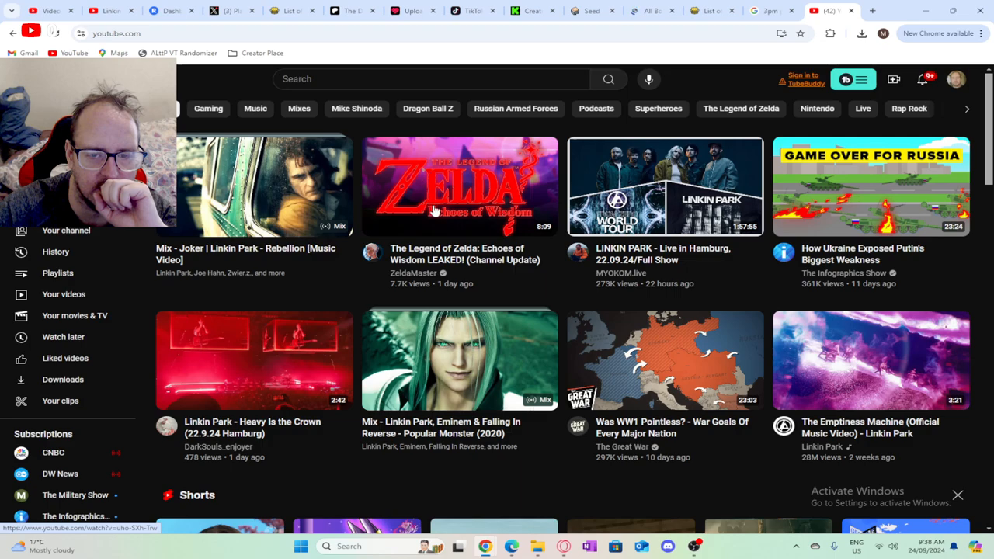
mouse_move(462, 259)
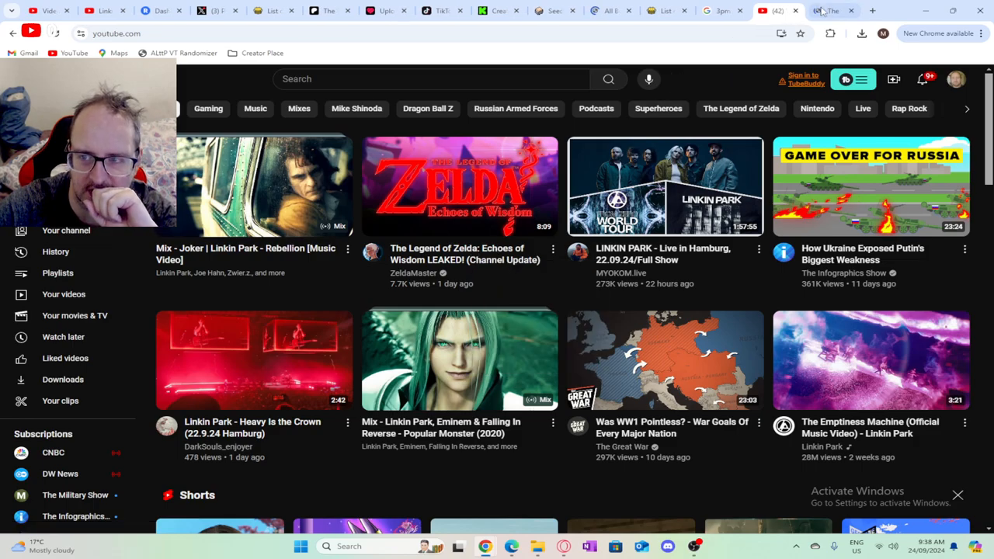
left_click(460, 186)
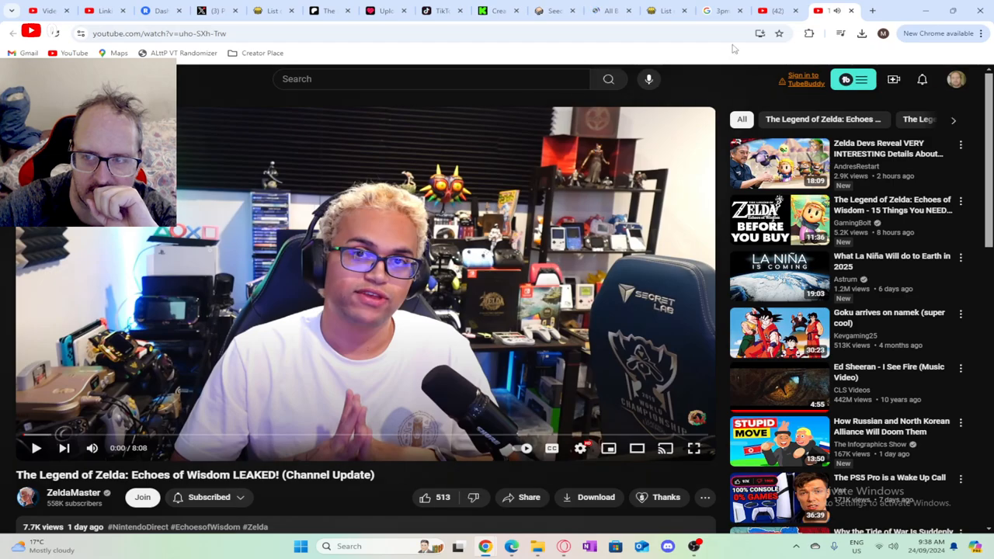
left_click(31, 29)
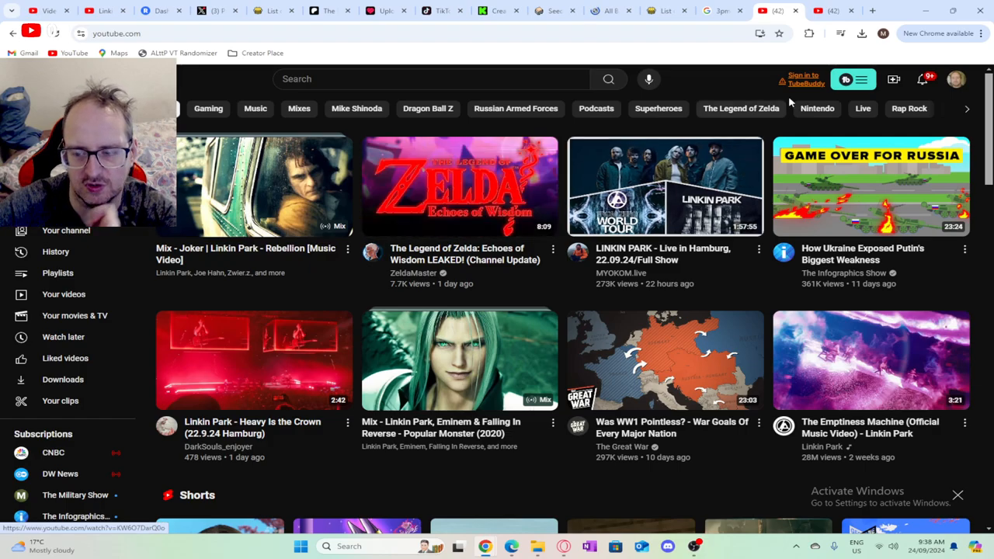
left_click(459, 187)
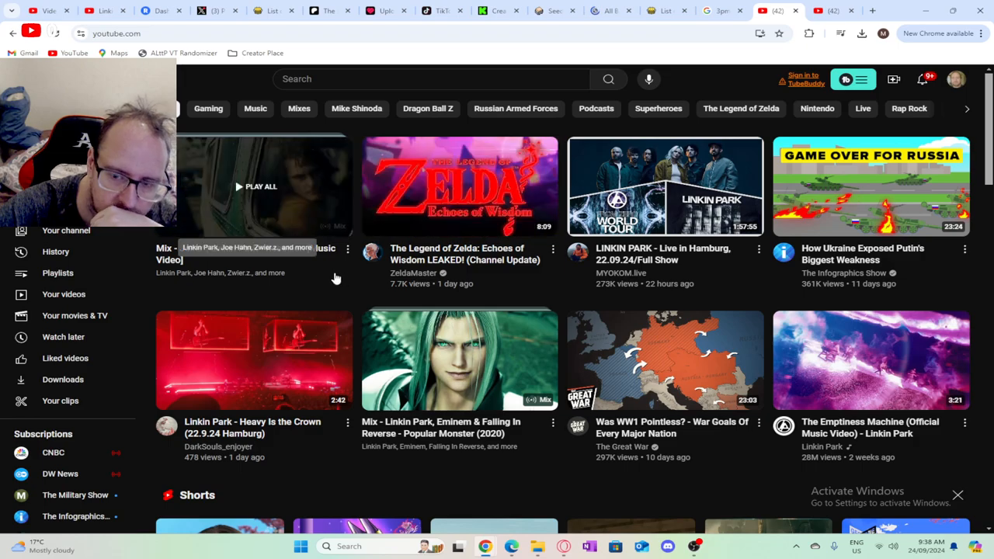
Step: Search YouTube for PlayStation State of Play and play GameCross's 'NEW STATE OF PLAY TOMORROW' video
left_click(422, 78)
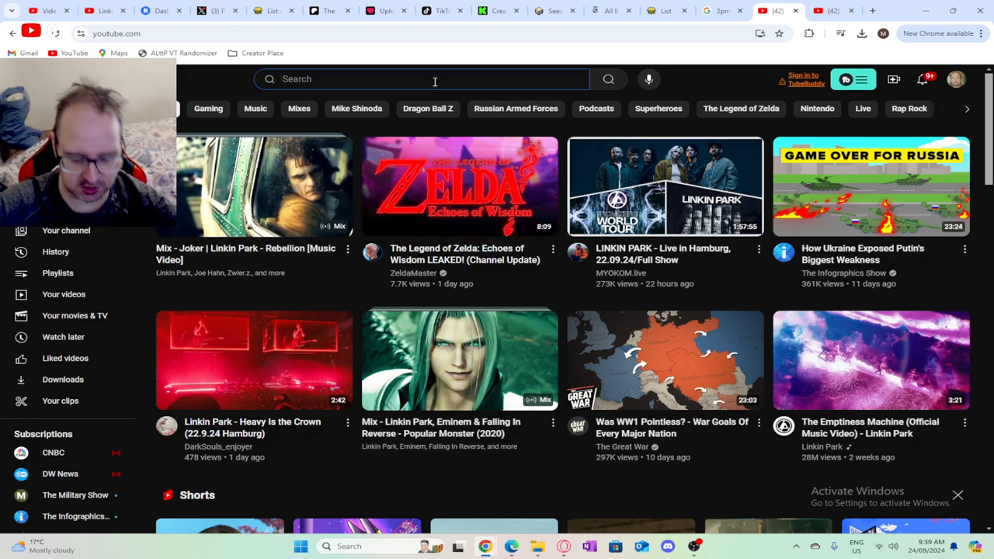
type("play")
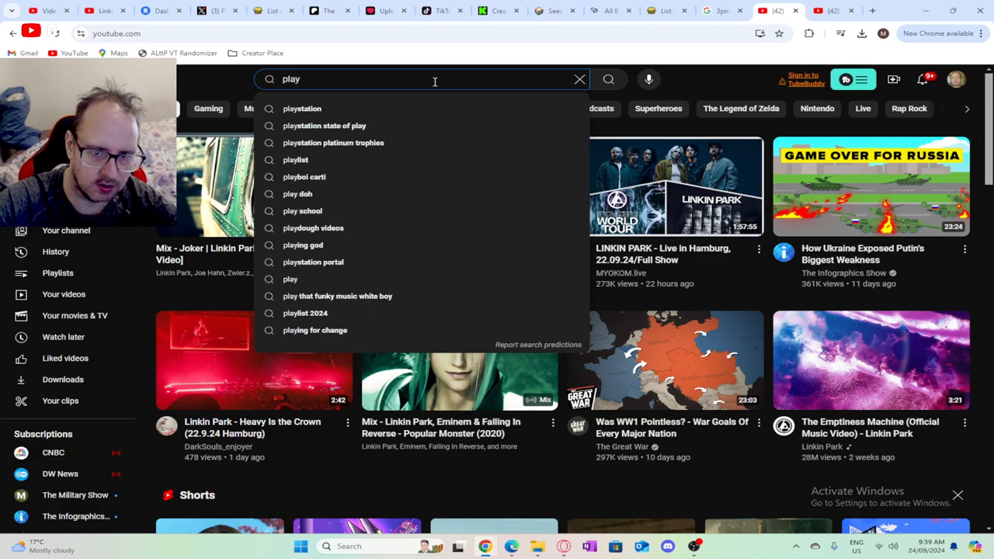
left_click(324, 124)
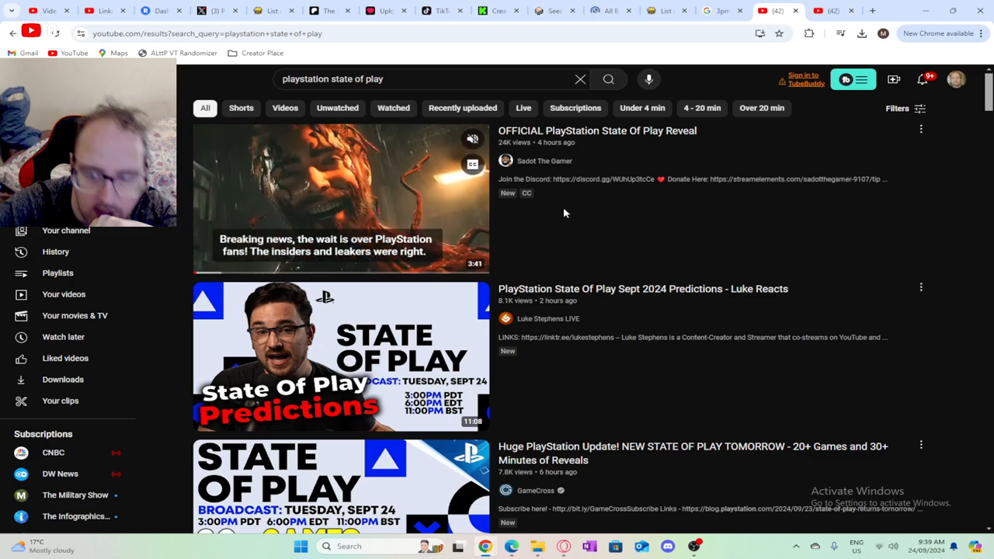
scroll("down", 3)
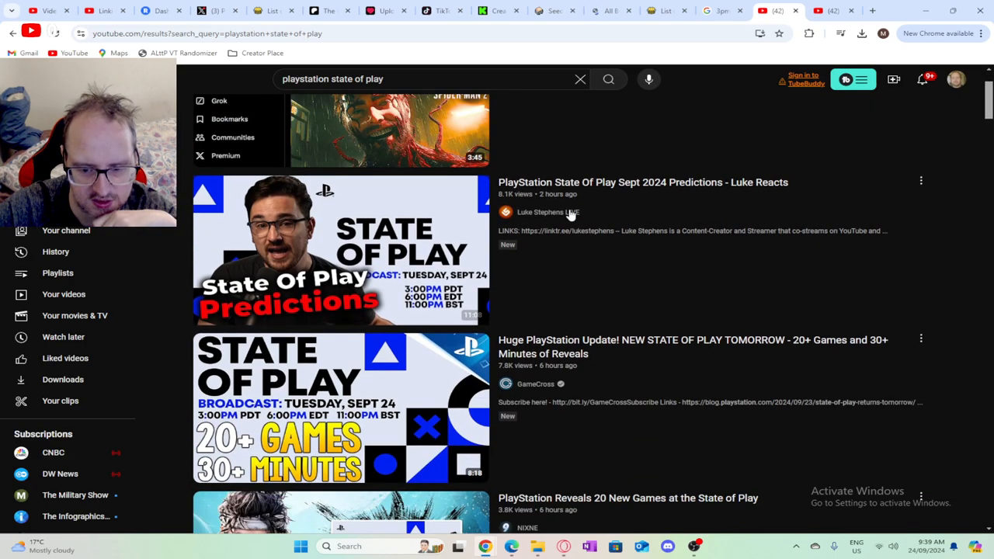
scroll("down", 3)
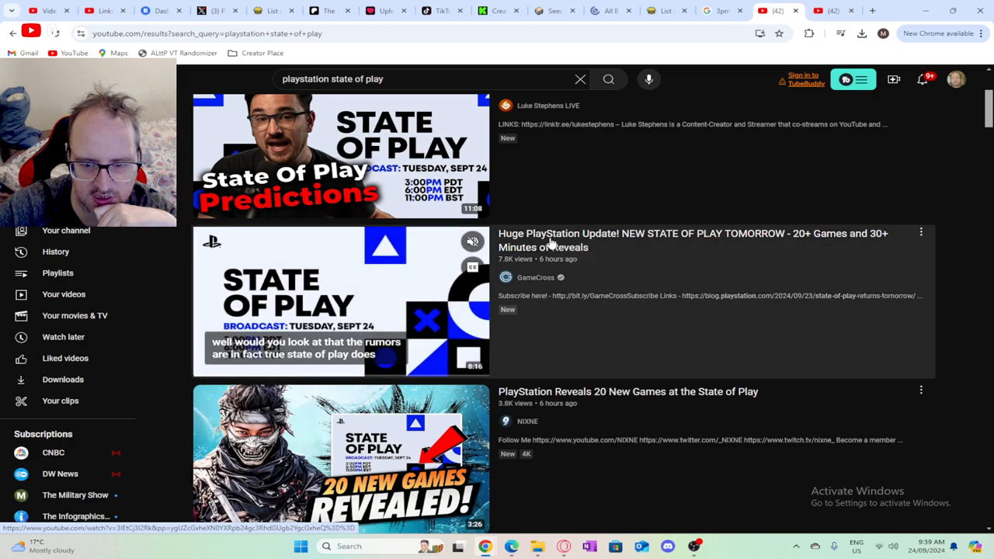
left_click(340, 301)
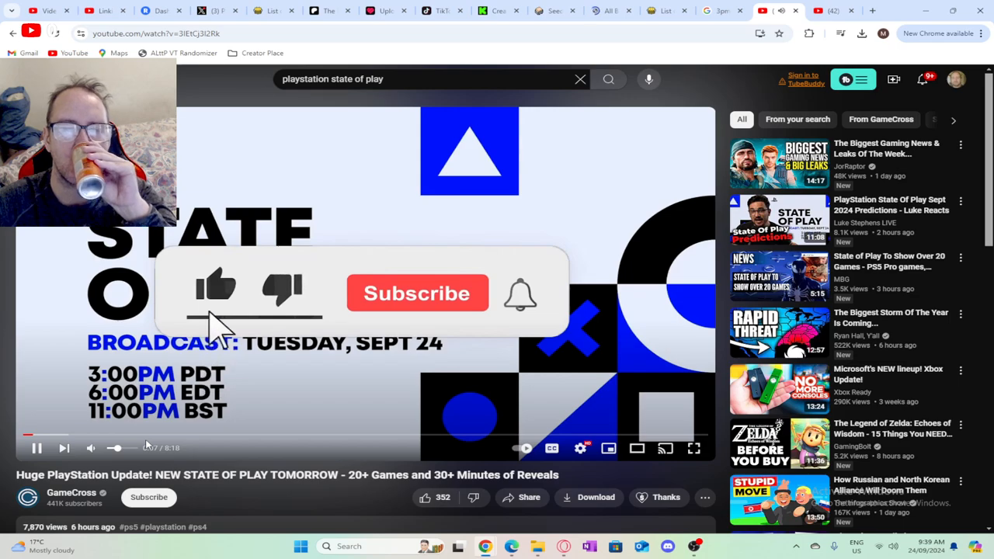
Step: Pause the GameCross video at 0:24 on the broadcast times and co-streaming notice
left_click(417, 293)
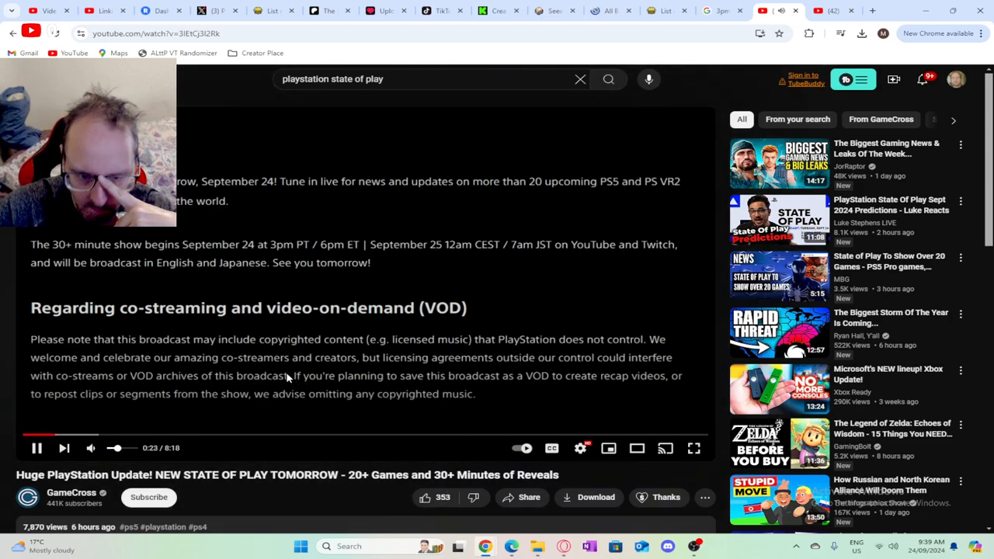
left_click(36, 447)
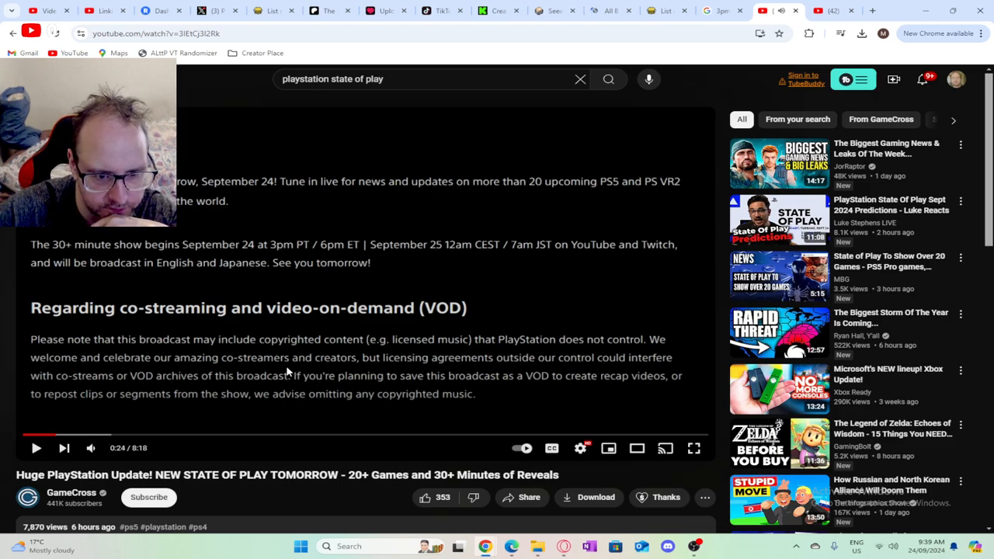
mouse_move(345, 247)
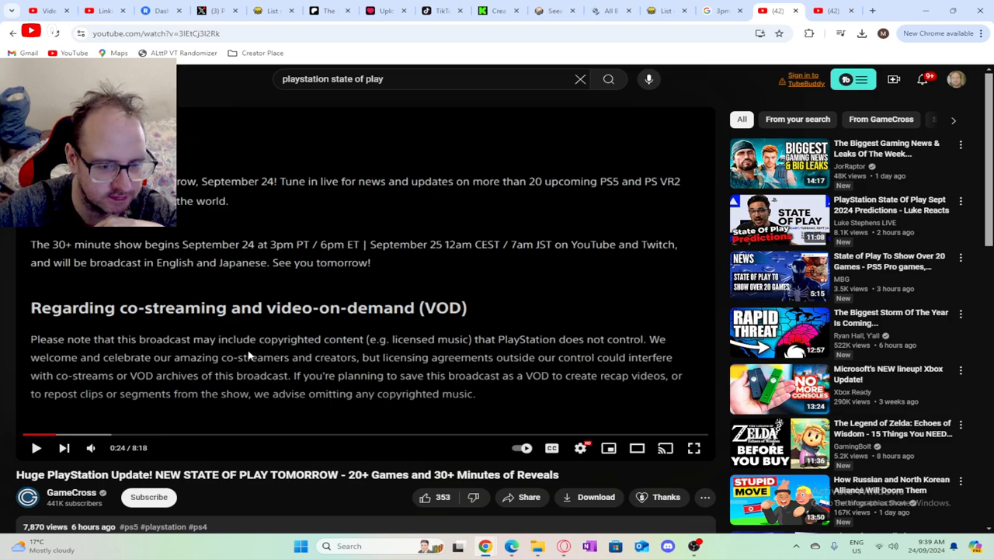
mouse_move(128, 353)
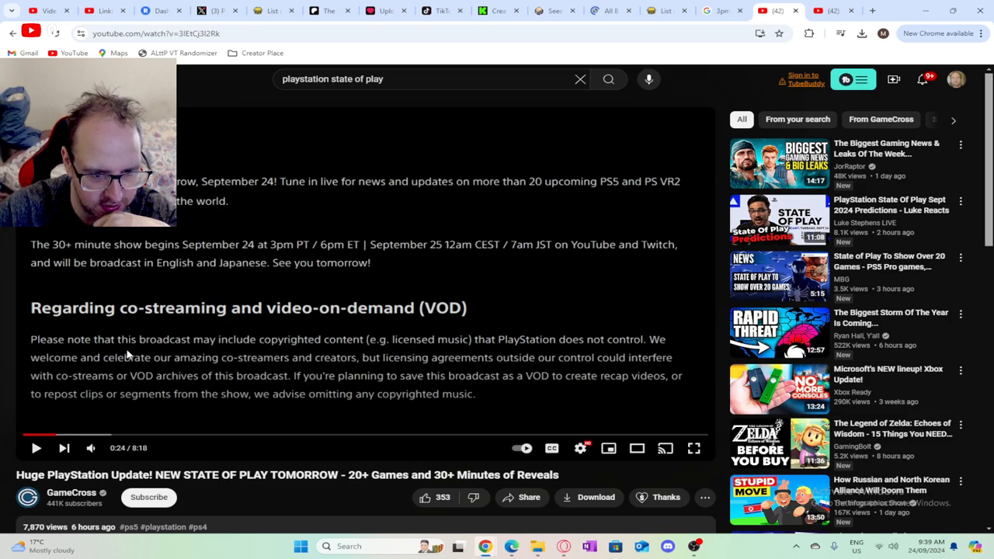
mouse_move(307, 344)
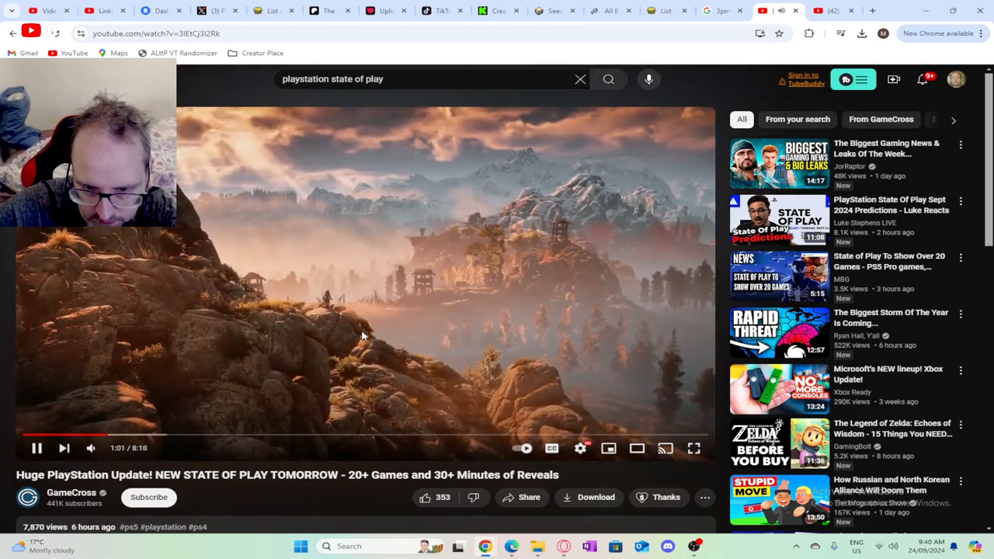
Step: Pause the GameCross video at 1:22 during the mech game footage
left_click(35, 448)
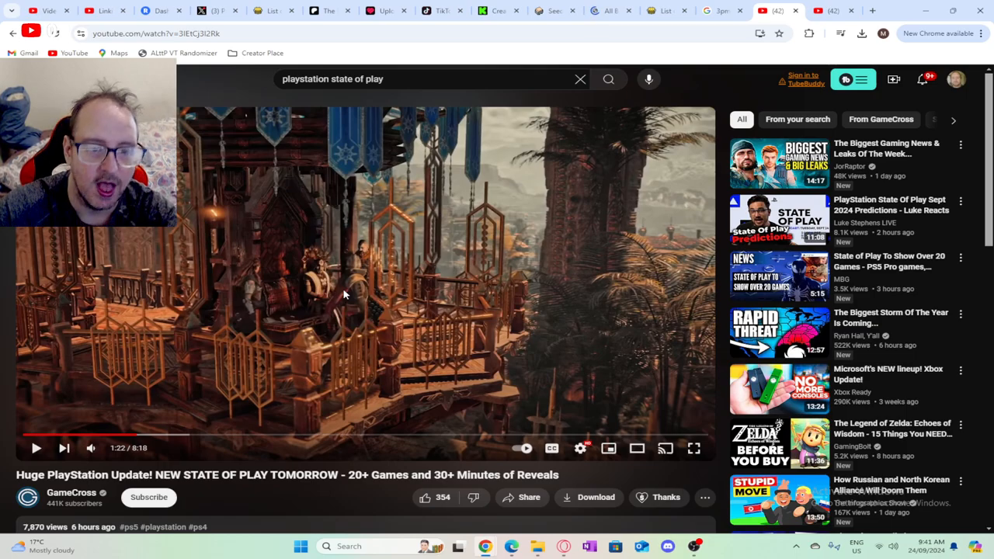
mouse_move(295, 304)
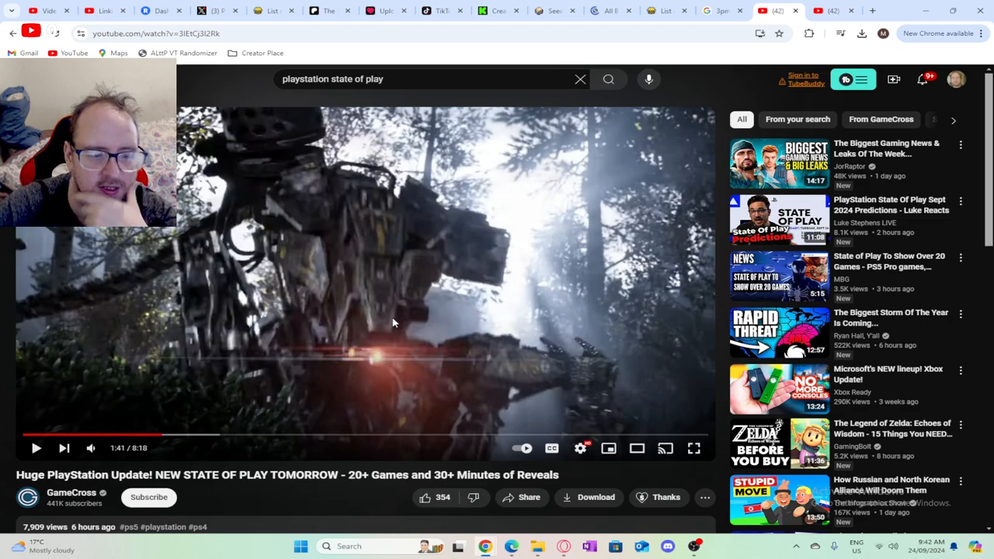
Step: Scroll below the State of Play video and subscribe to GameCross
scroll("down", 3)
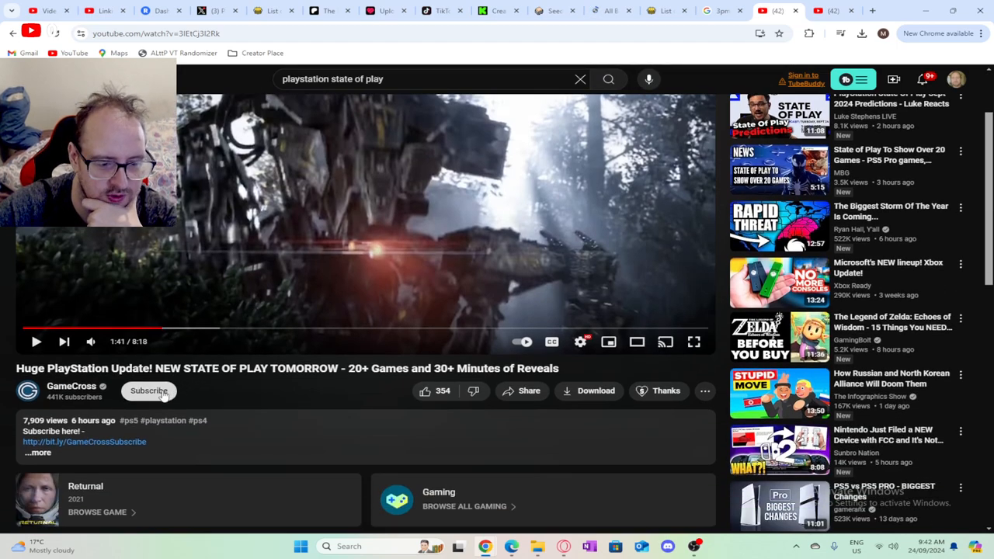
left_click(148, 390)
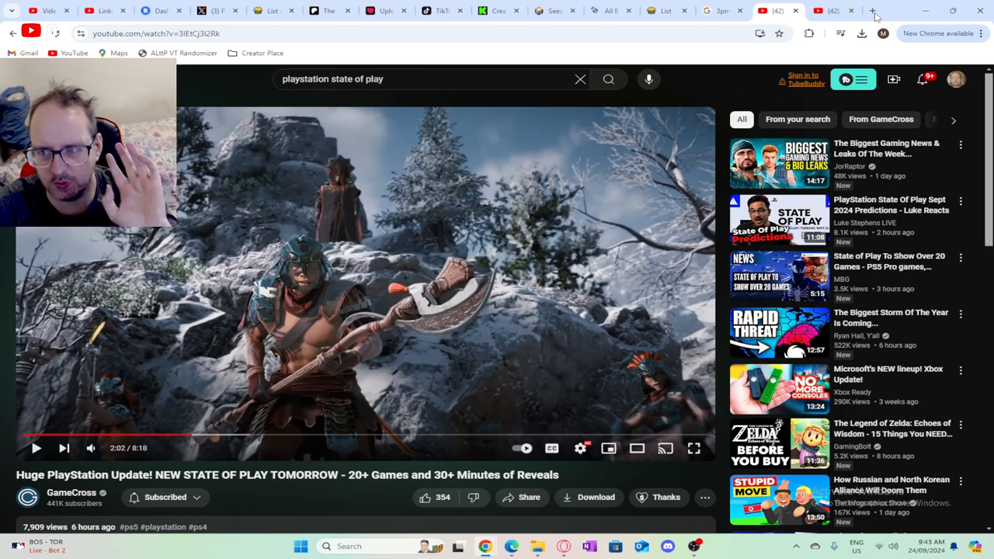
Step: Search 'xbox first party games' in a new tab and open IGN's List of Xbox First Party Studios
left_click(872, 11)
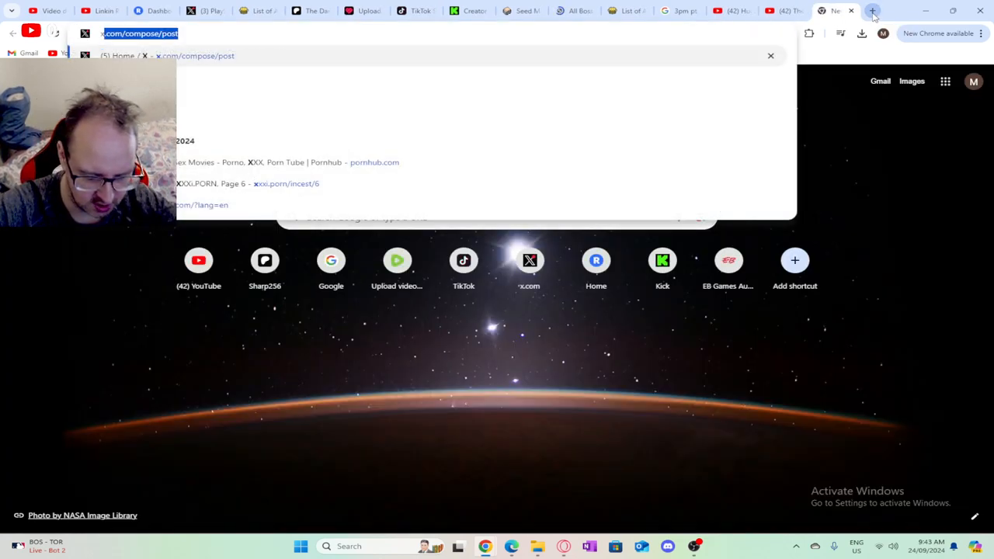
type("xbox")
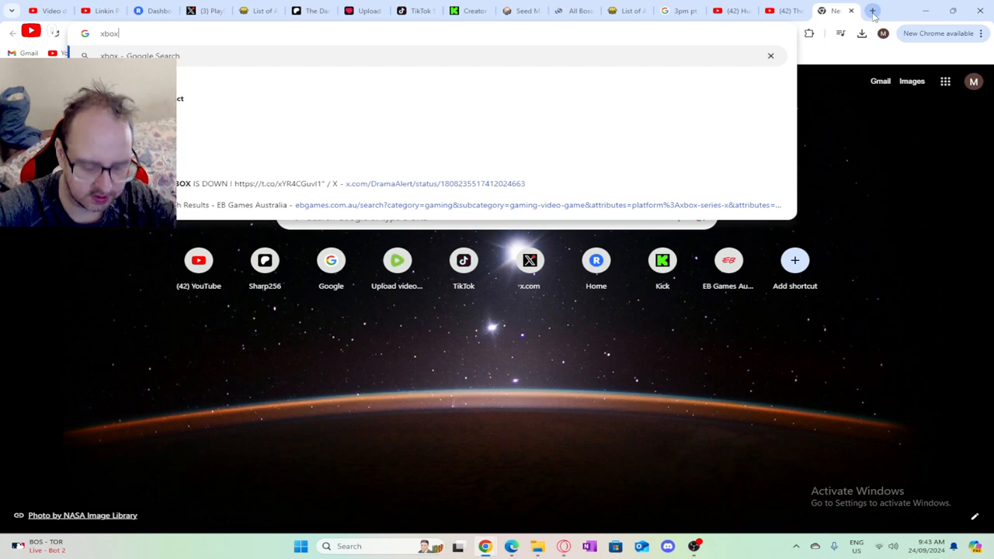
type("n")
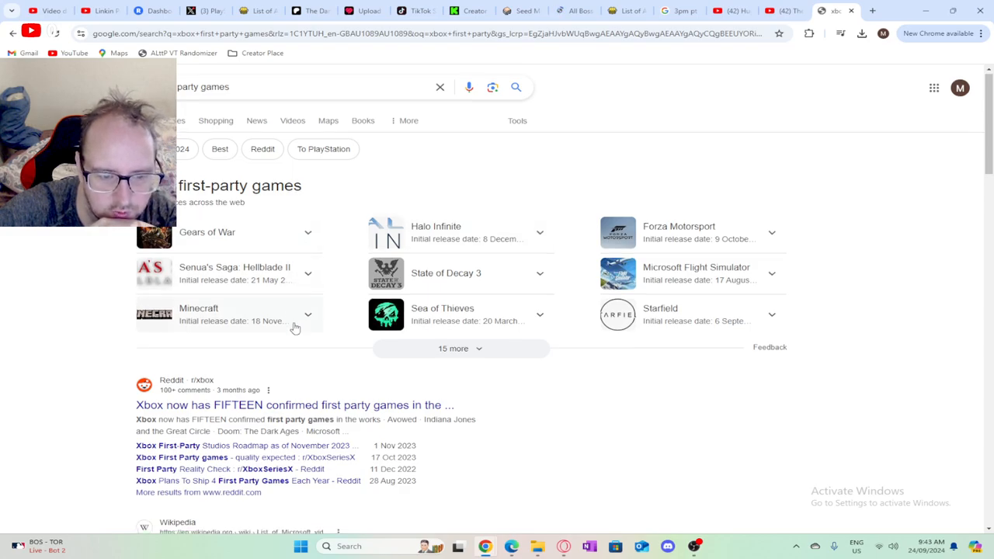
scroll("down", 3)
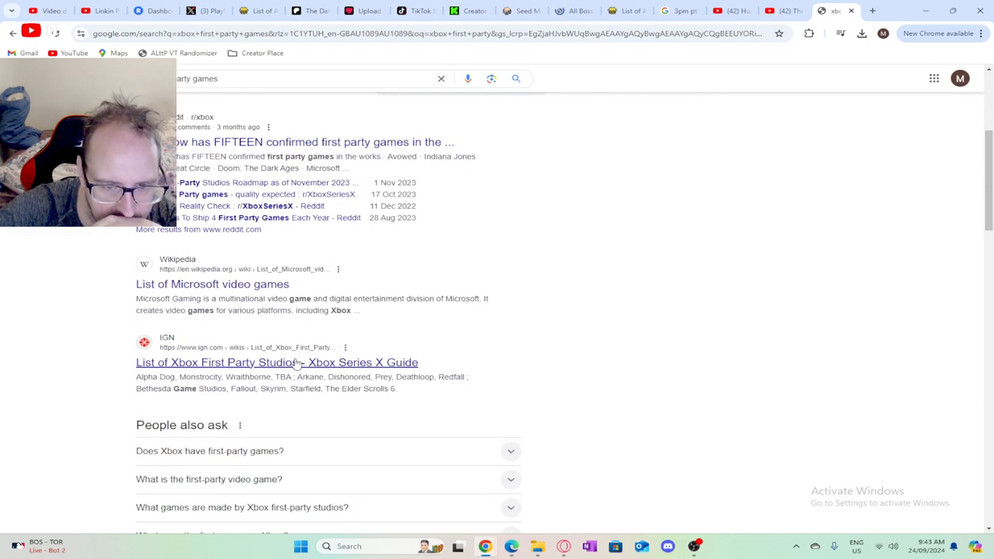
left_click(276, 361)
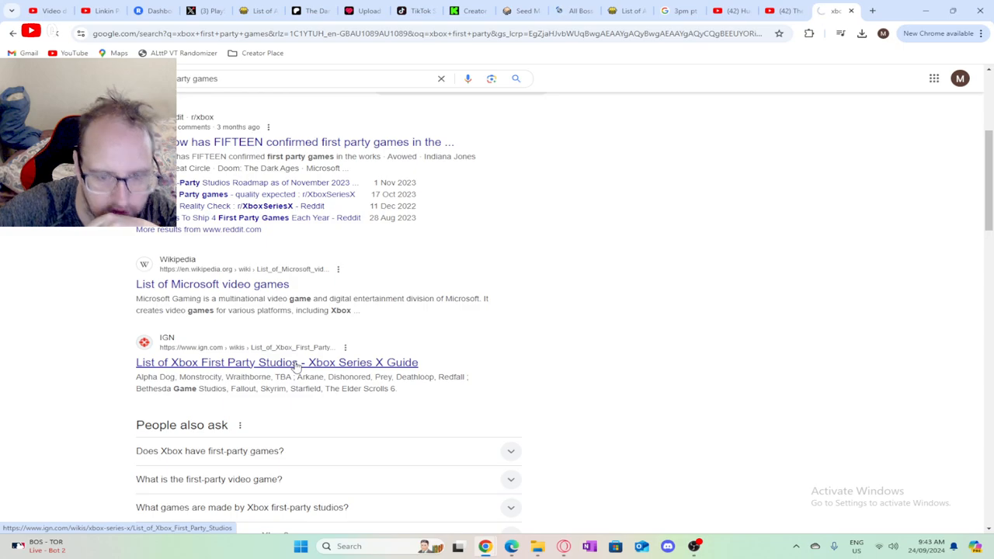
left_click(276, 362)
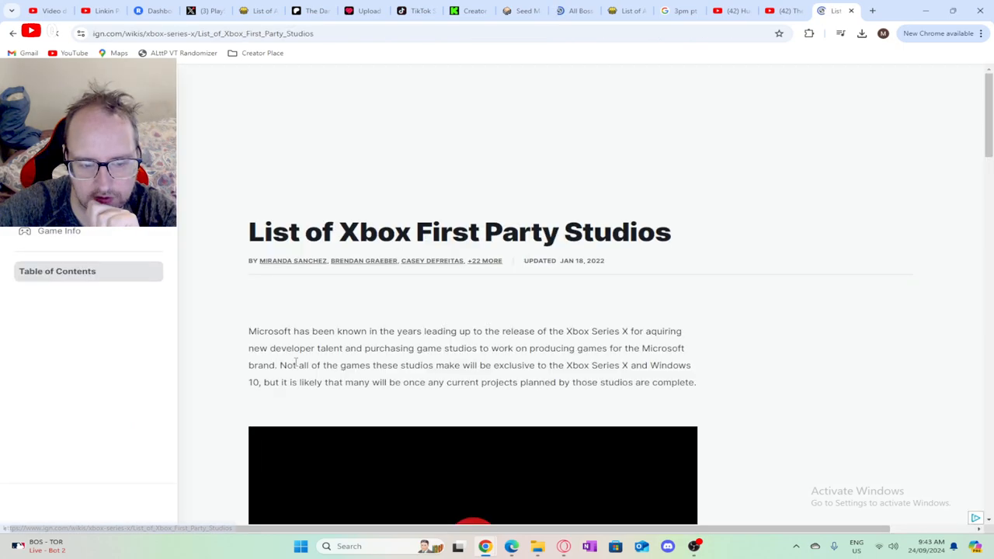
scroll("down", 3)
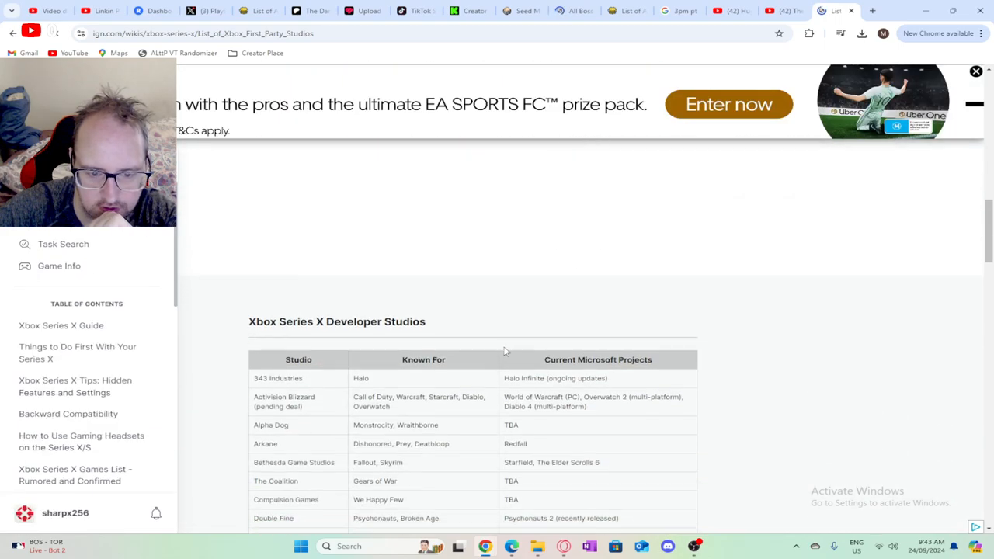
scroll("down", 3)
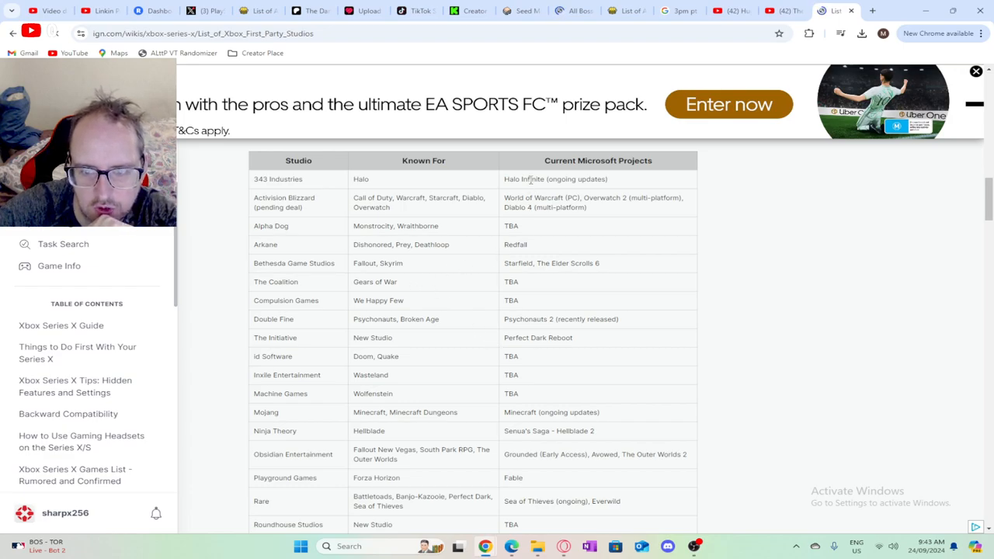
double_click(555, 178)
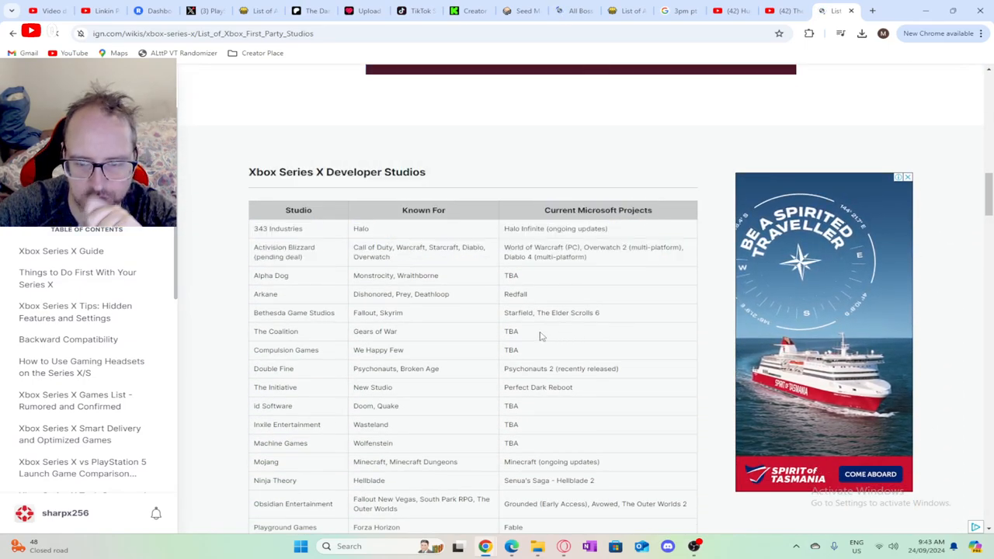
scroll("down", 3)
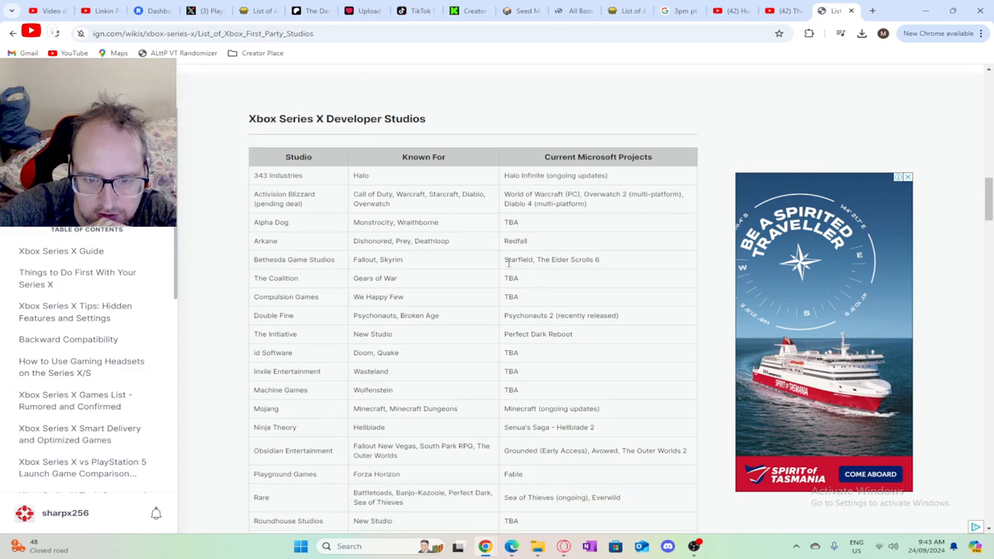
double_click(390, 259)
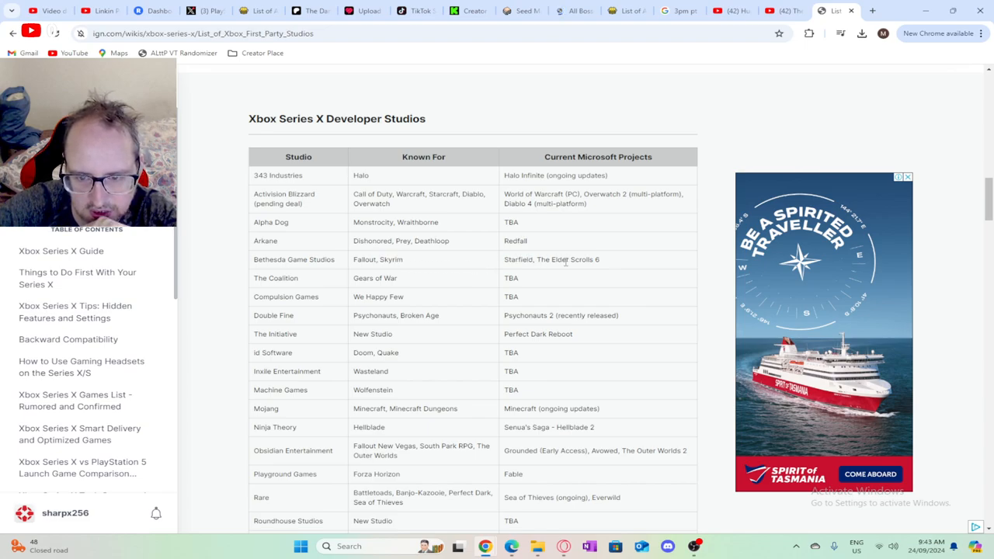
double_click(563, 258)
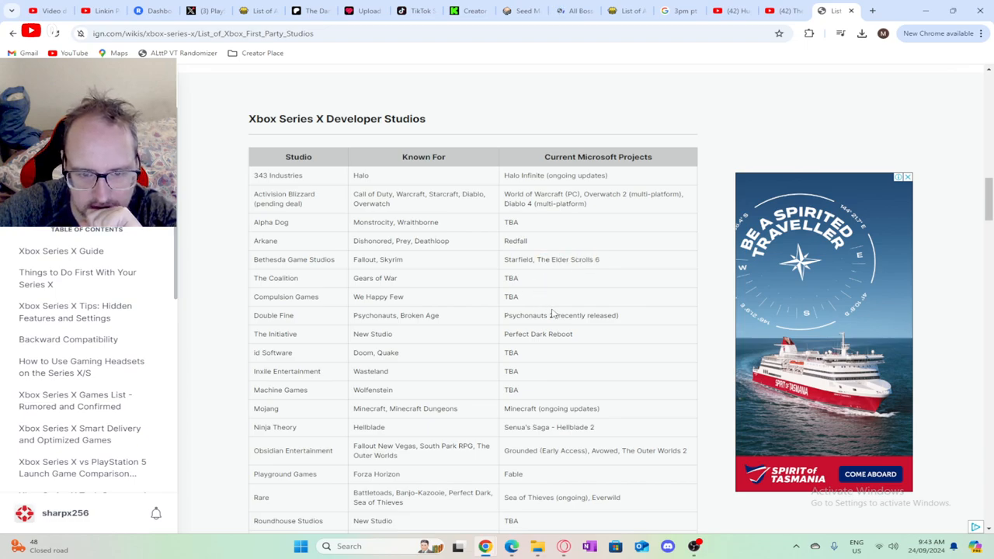
mouse_move(521, 366)
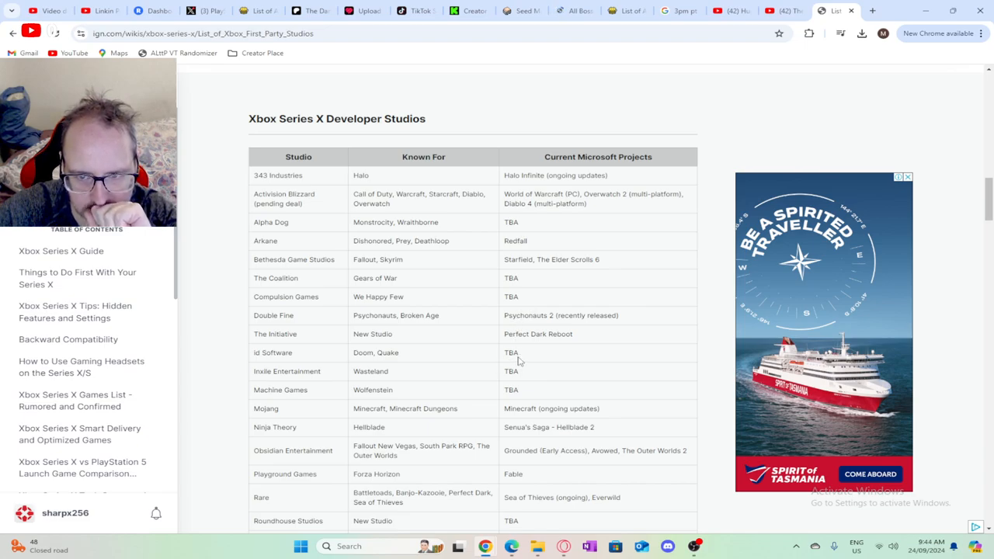
scroll("down", 3)
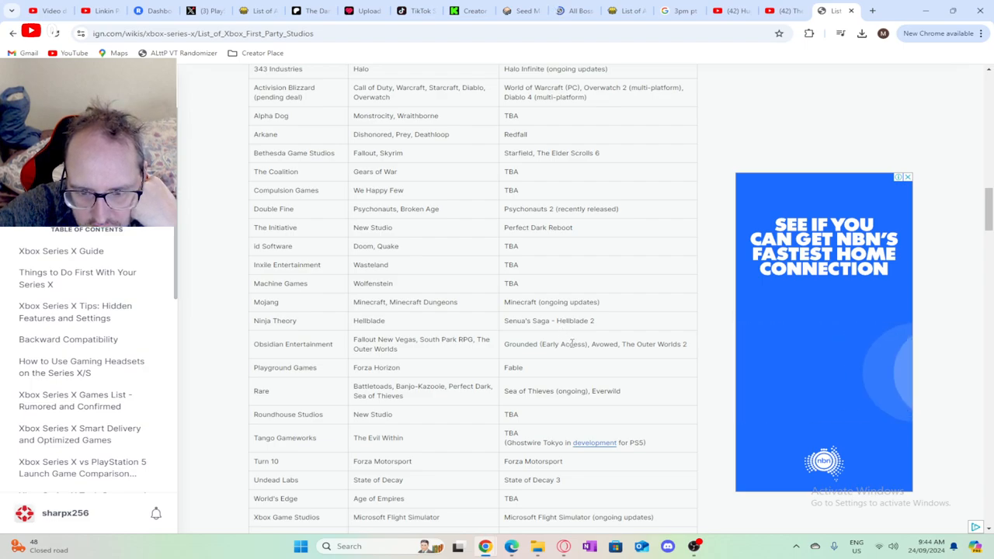
scroll("down", 3)
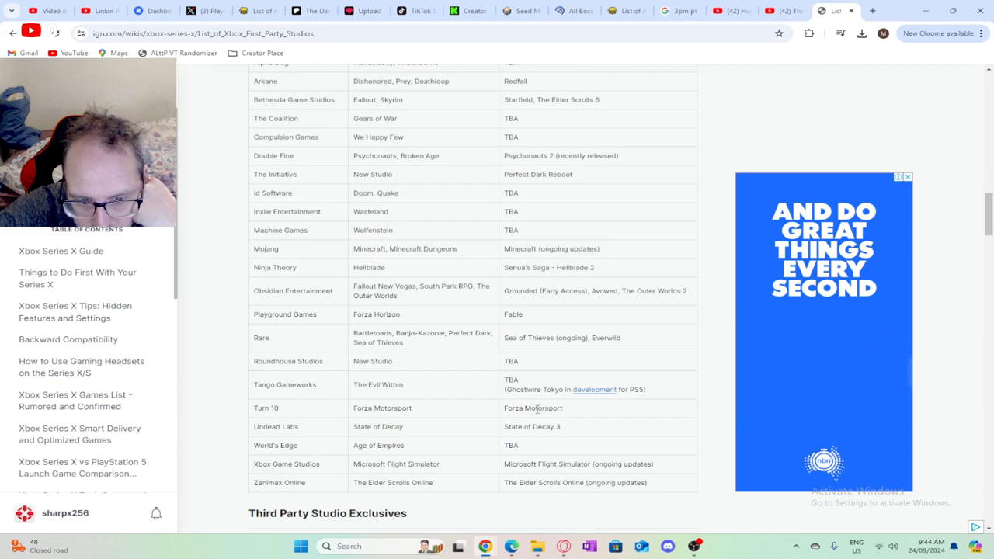
double_click(543, 407)
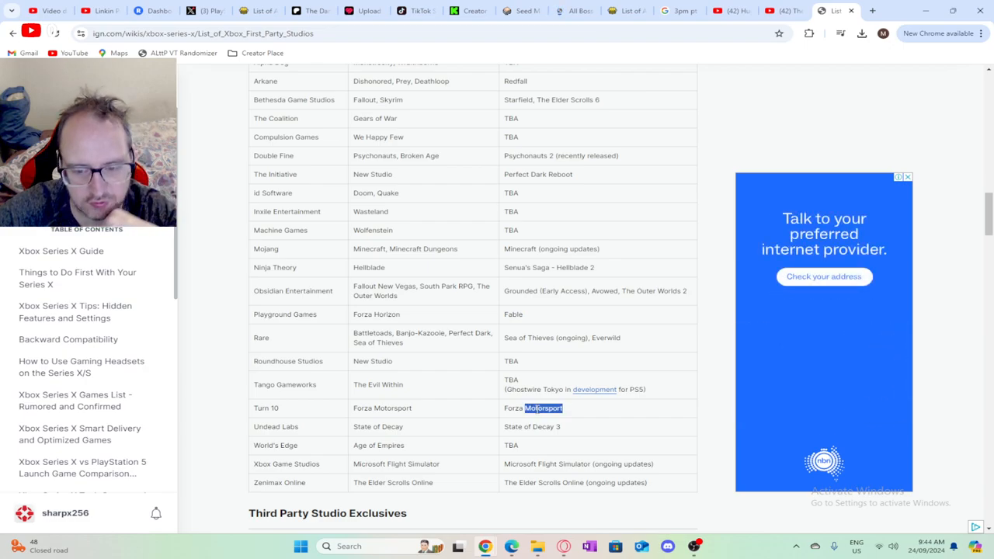
scroll("down", 3)
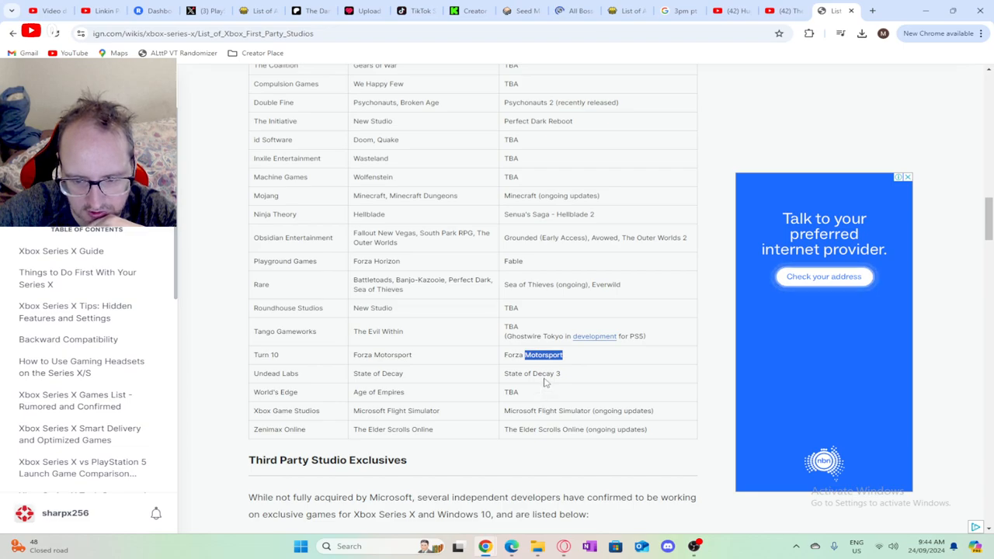
scroll("down", 3)
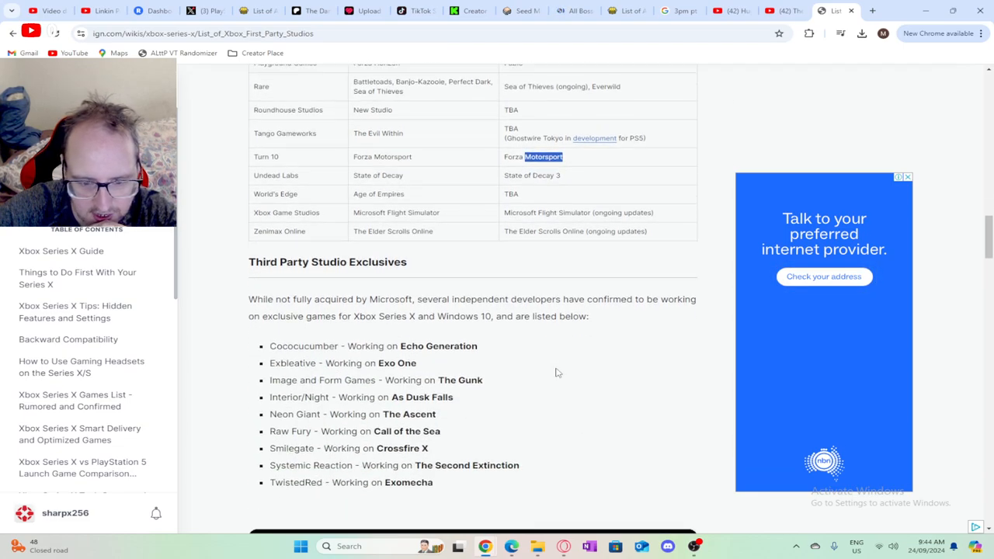
scroll("down", 3)
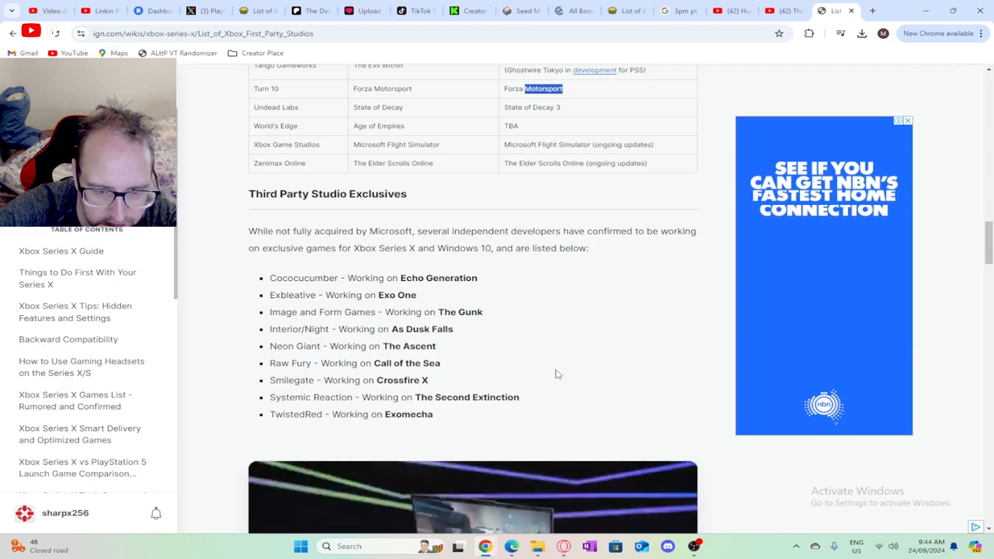
scroll("up", 3)
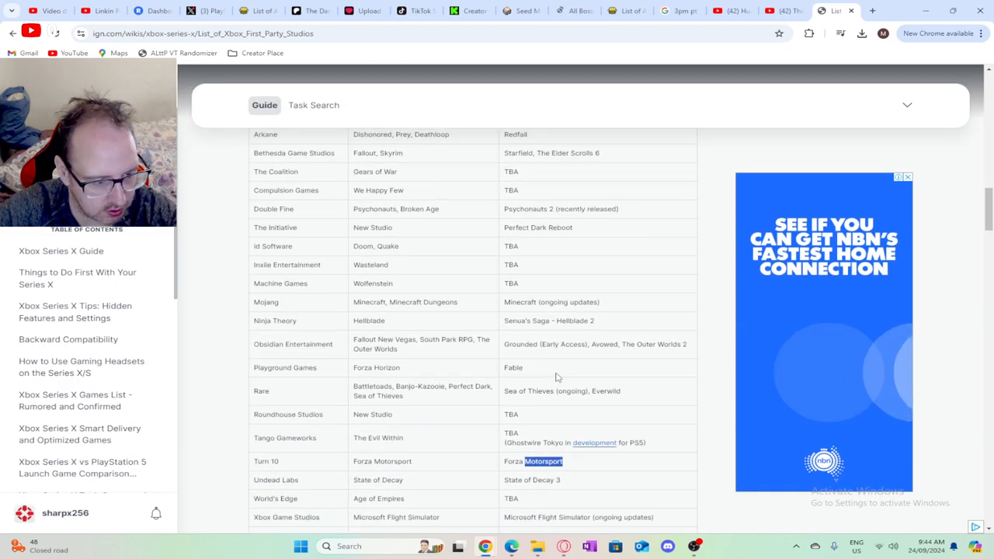
scroll("down", 3)
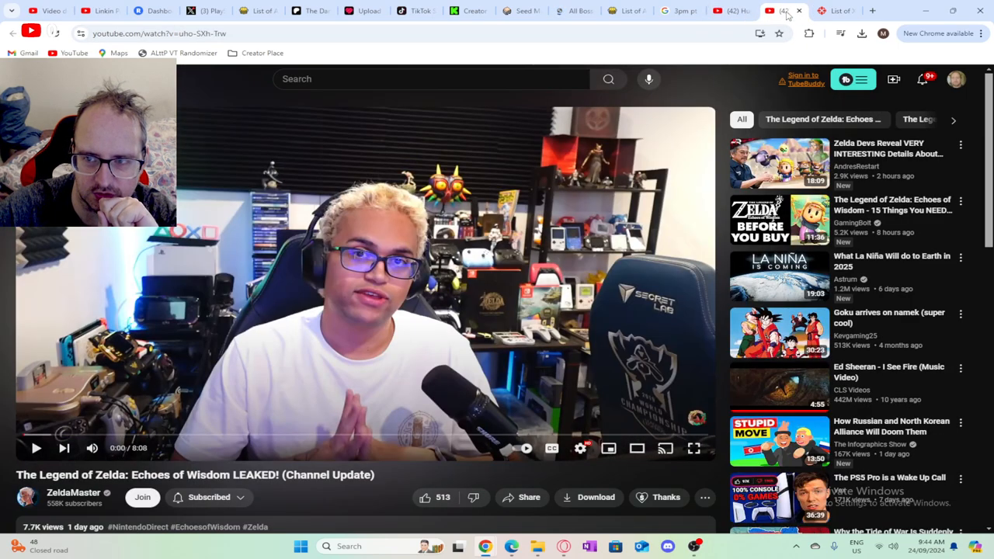
mouse_move(730, 11)
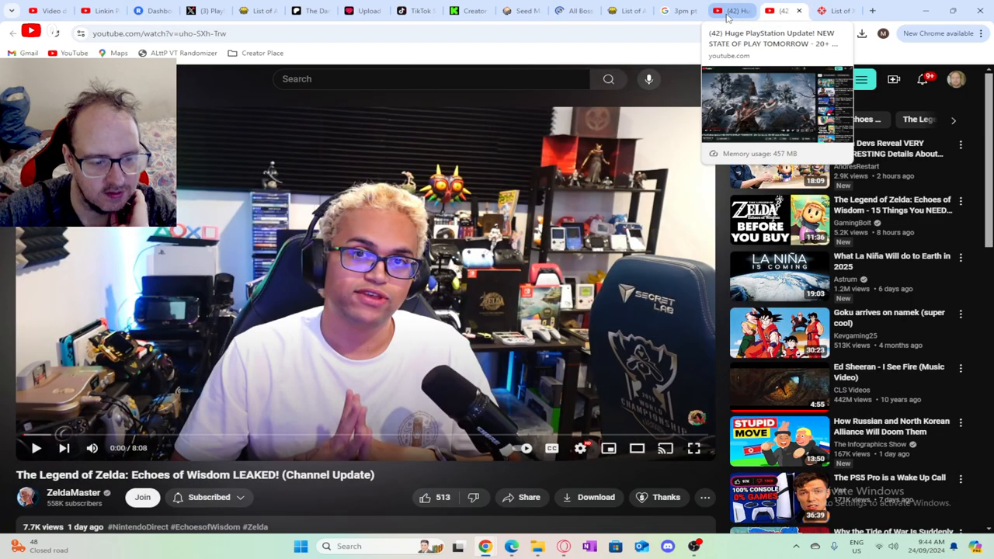
Step: Return to the '(42) Huge PlayStation Update' tab and play the video from 2:02 to 2:41
left_click(729, 10)
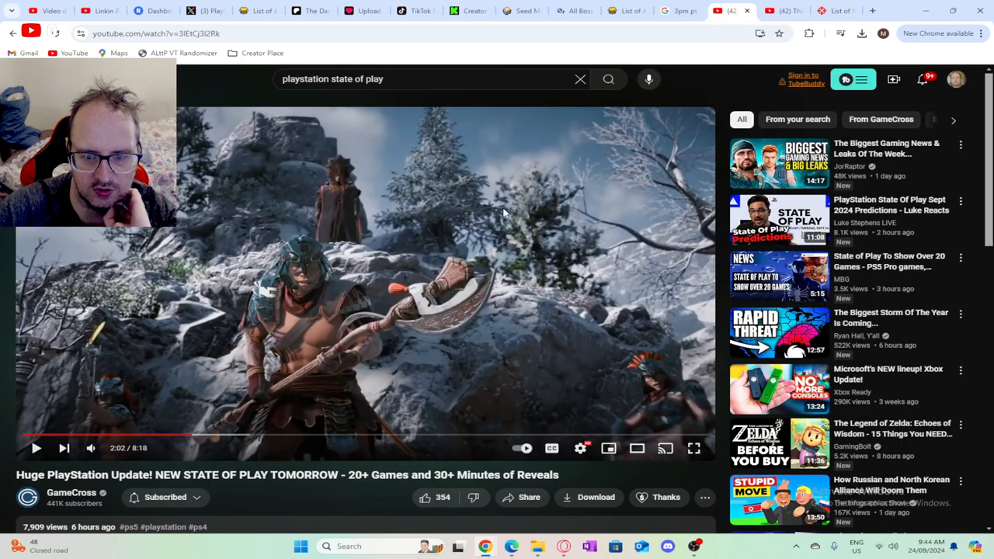
left_click(36, 447)
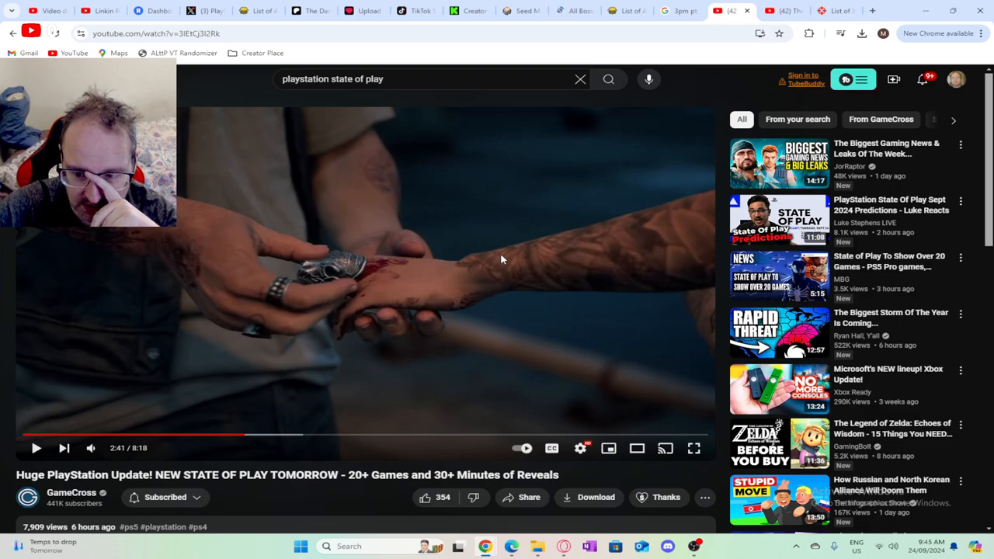
mouse_move(527, 257)
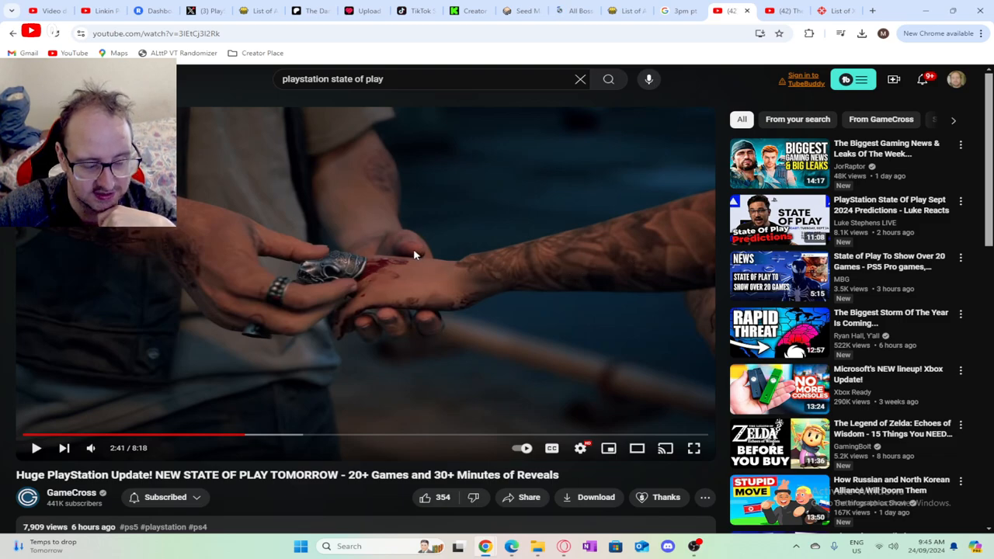
mouse_move(388, 288)
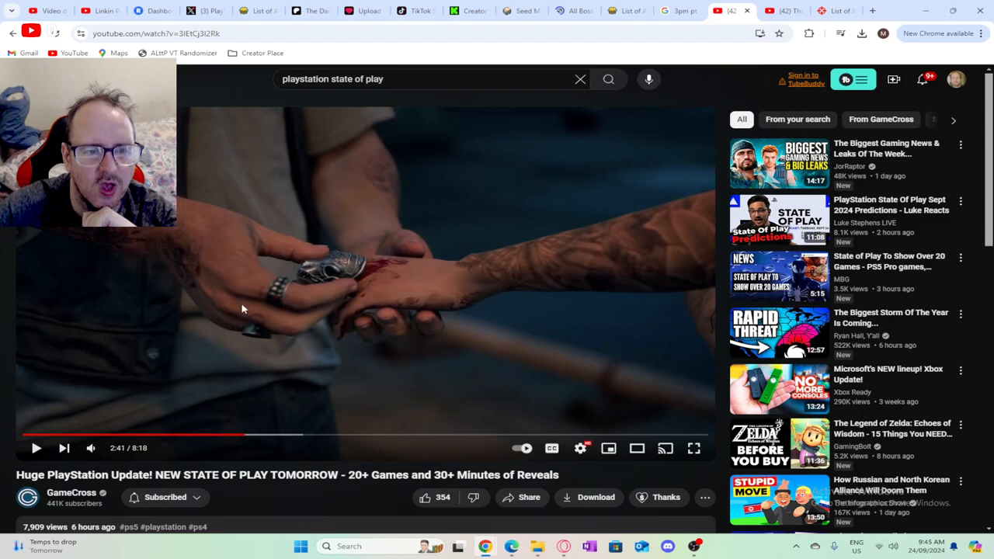
mouse_move(221, 340)
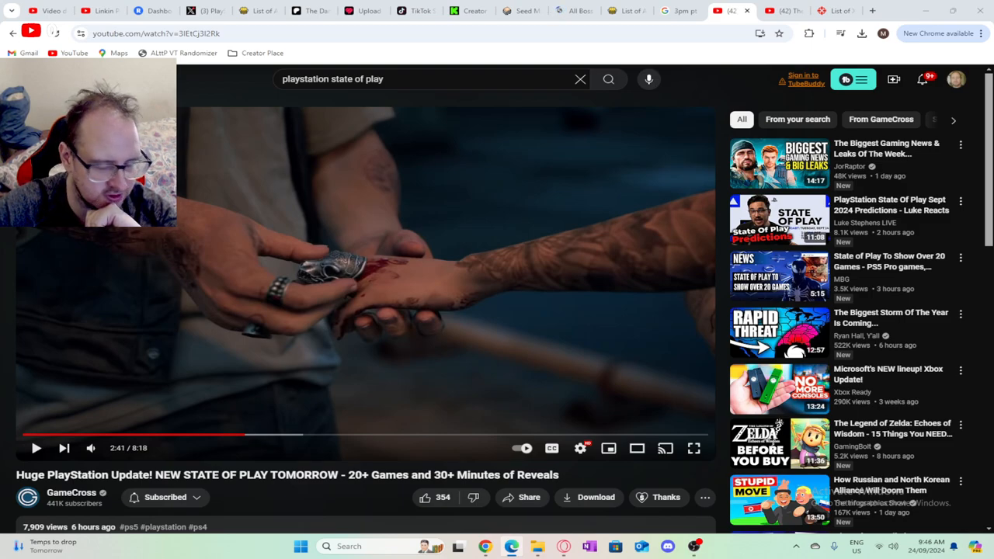
Step: Resume the State of Play video and let it run to 2:48
left_click(365, 283)
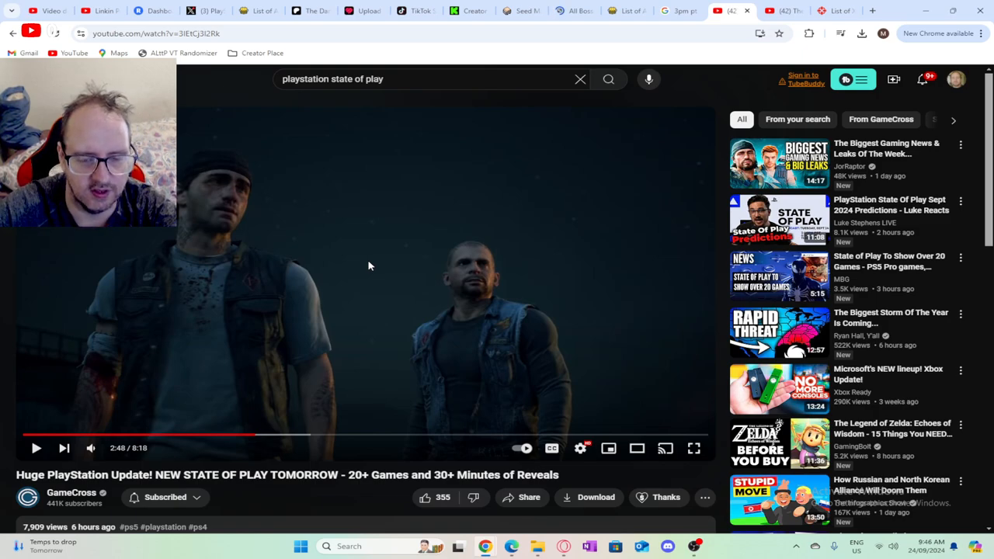
left_click(36, 448)
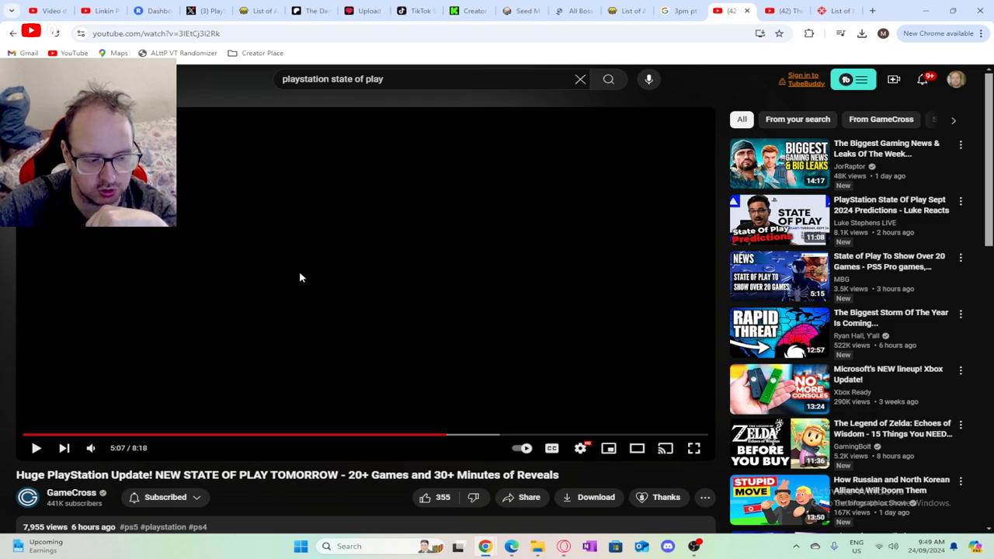
mouse_move(283, 291)
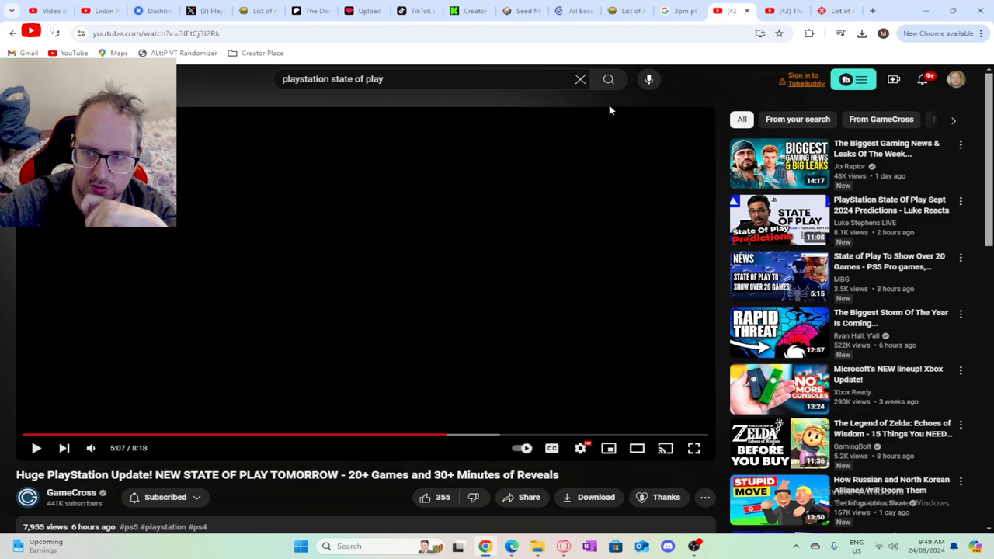
mouse_move(381, 245)
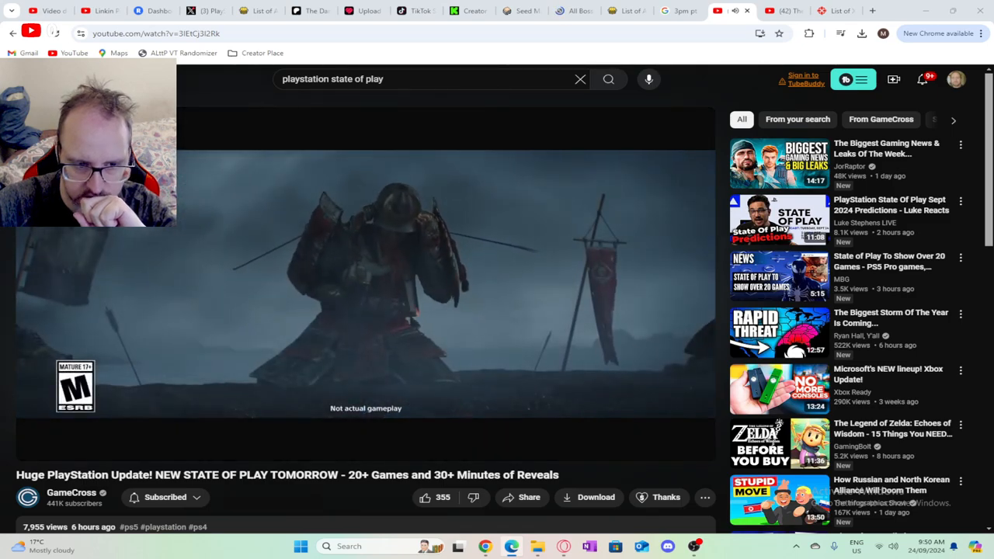
Step: Pause the State of Play video at 6:35 on the samurai trailer
left_click(317, 326)
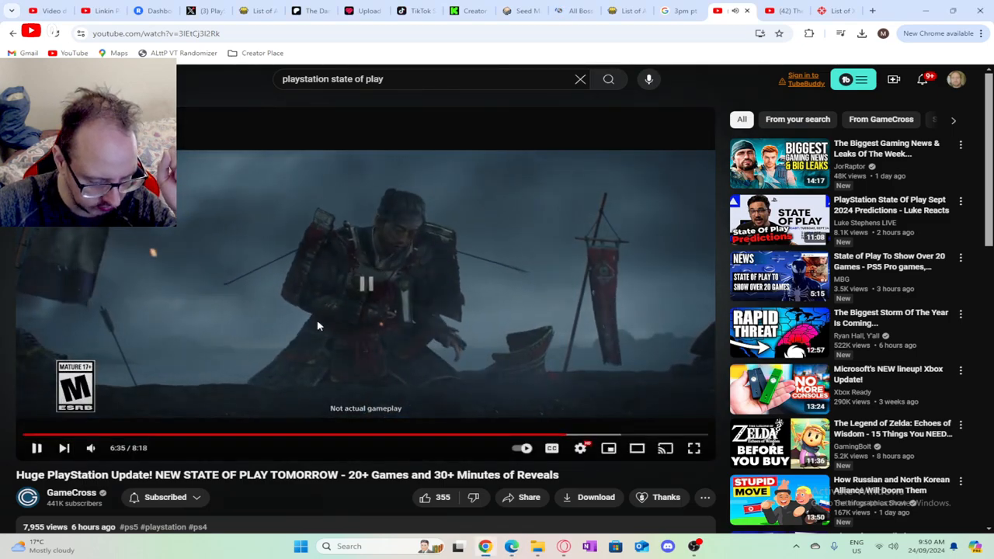
left_click(365, 284)
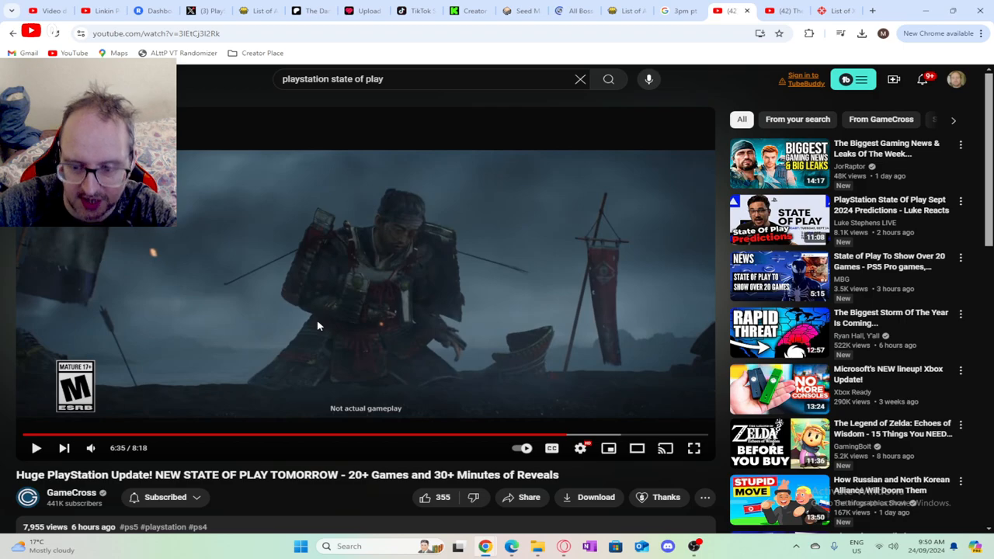
Step: Resume the news video and let it reach the 7:52 like-and-subscribe end prompt
left_click(36, 448)
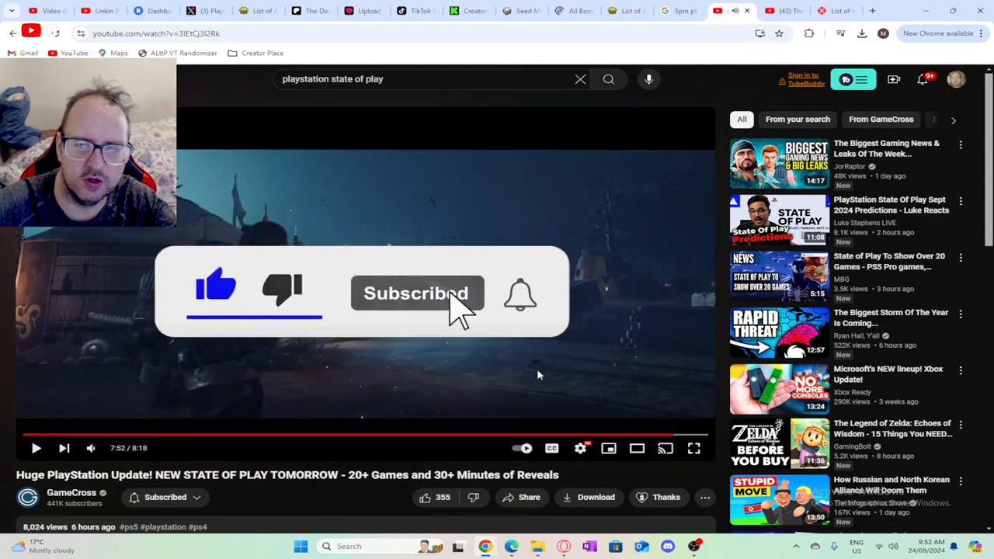
mouse_move(545, 394)
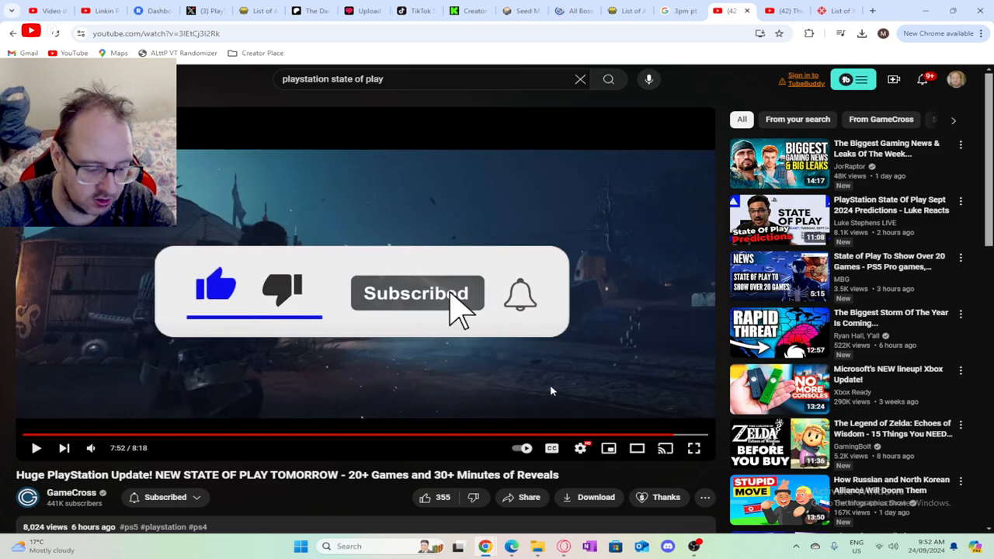
mouse_move(565, 386)
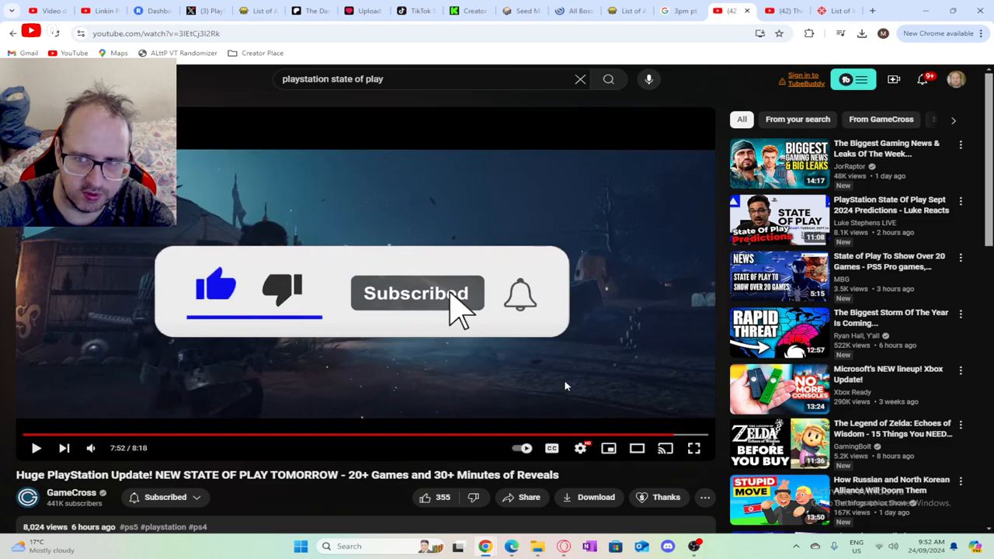
mouse_move(561, 400)
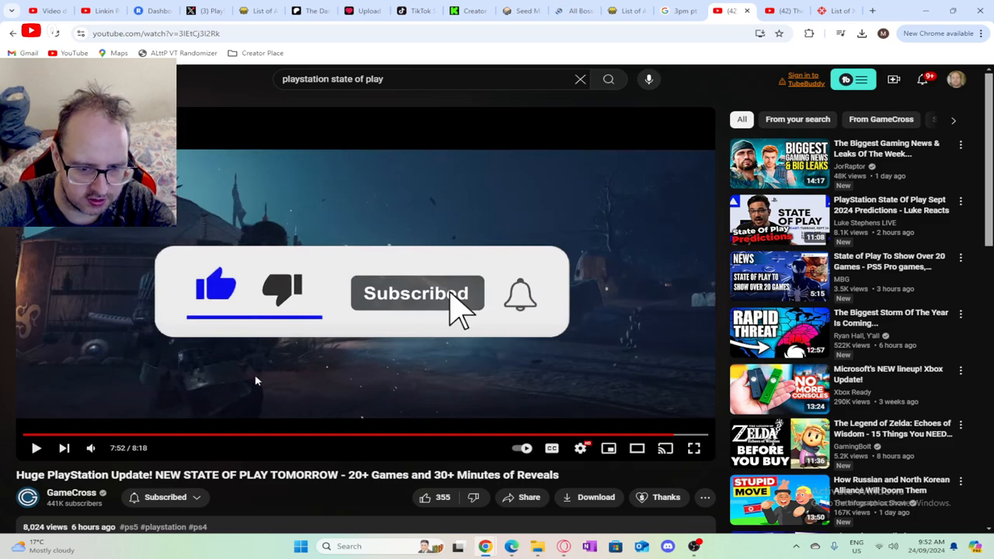
mouse_move(62, 365)
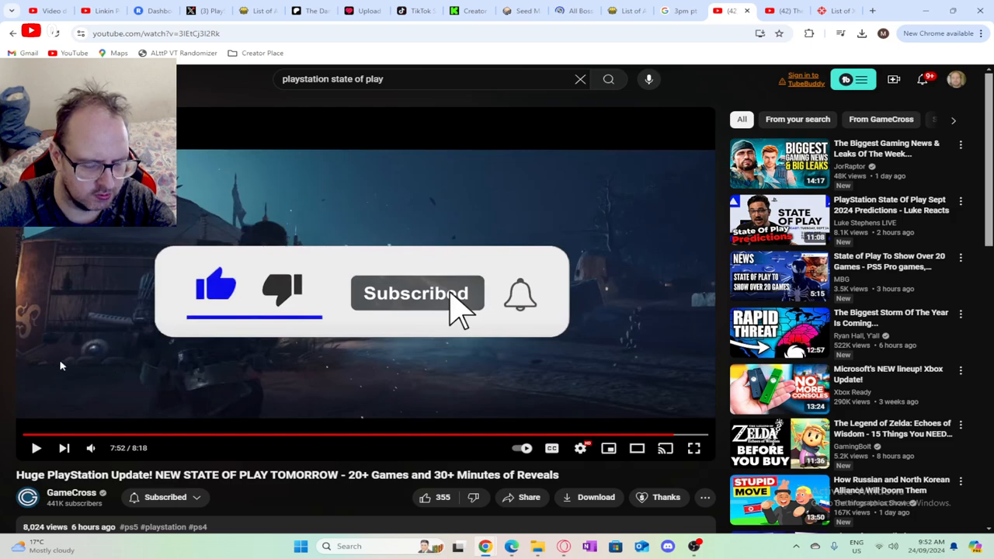